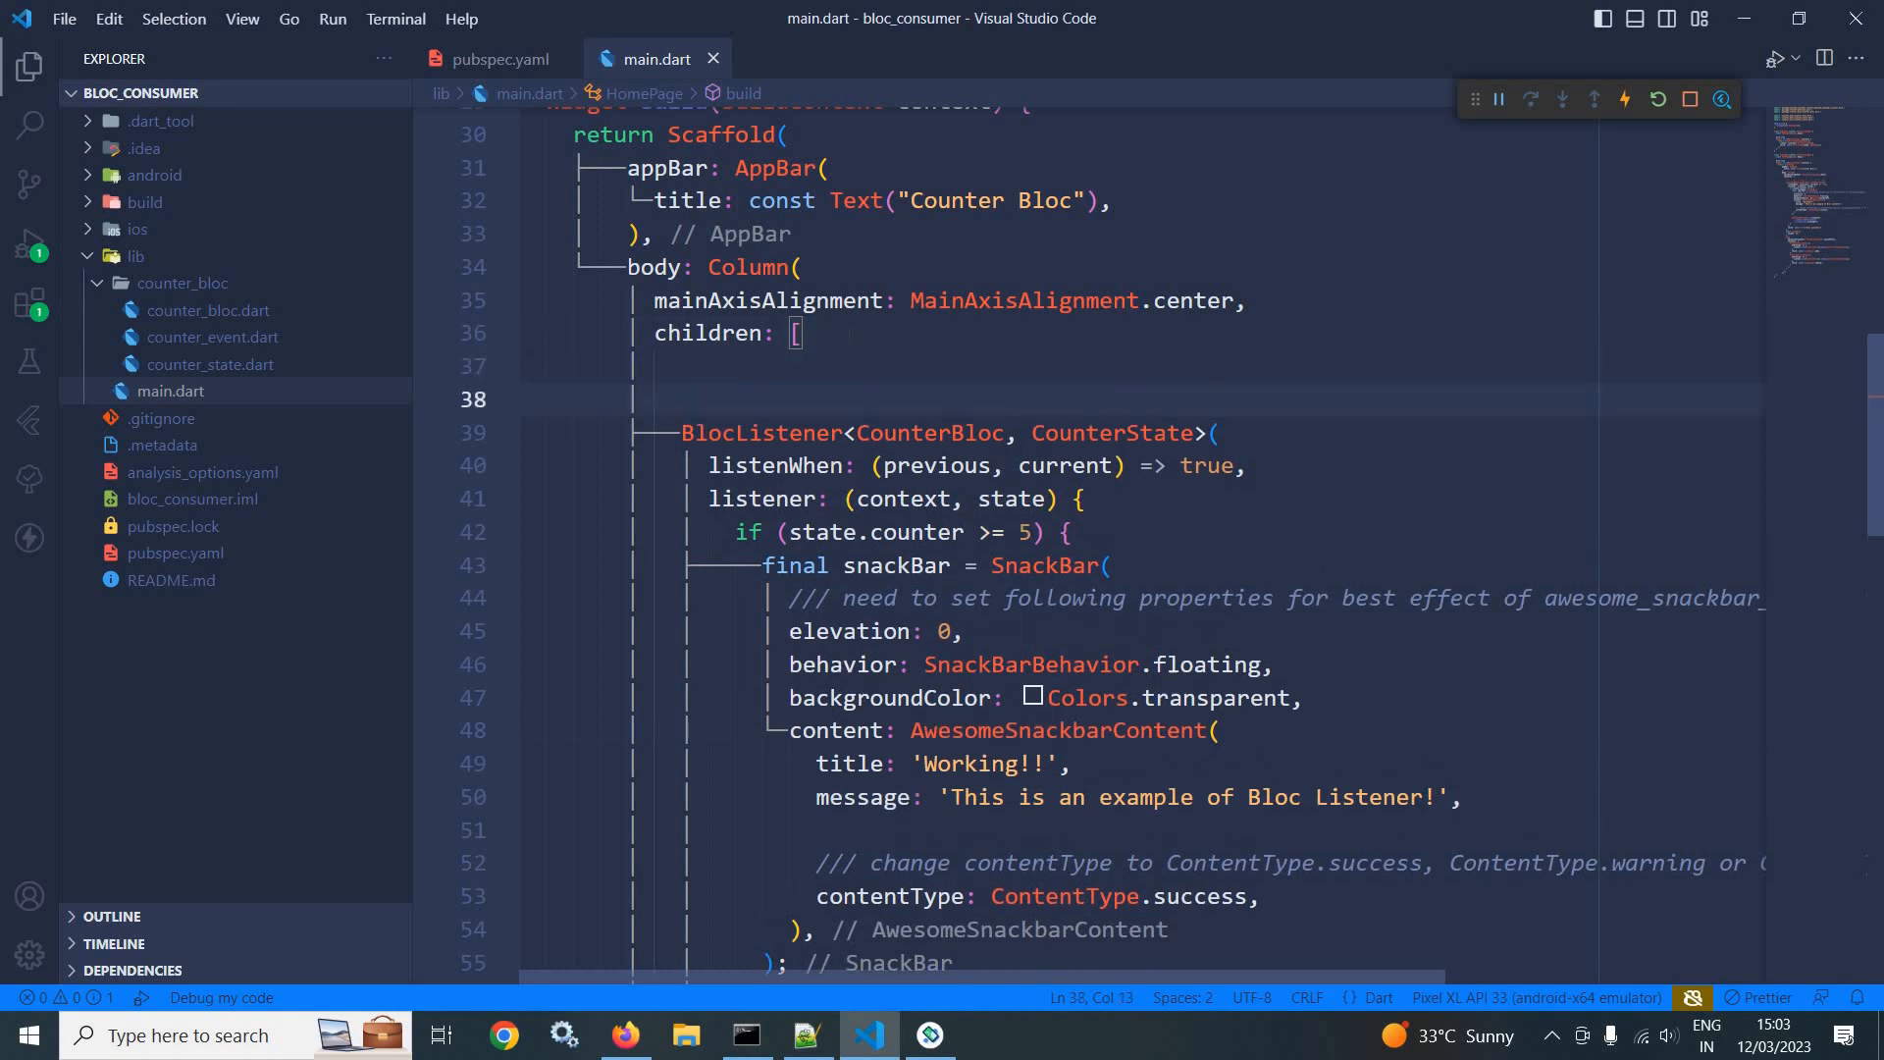
# Insert a BlocConsumer<CounterBloc, CounterState> above the BlocListener via the BlocC autocomplete.
pyautogui.write('BlocConsumer<CounterBloc, CounterState>(builder: builder, listener: listener')
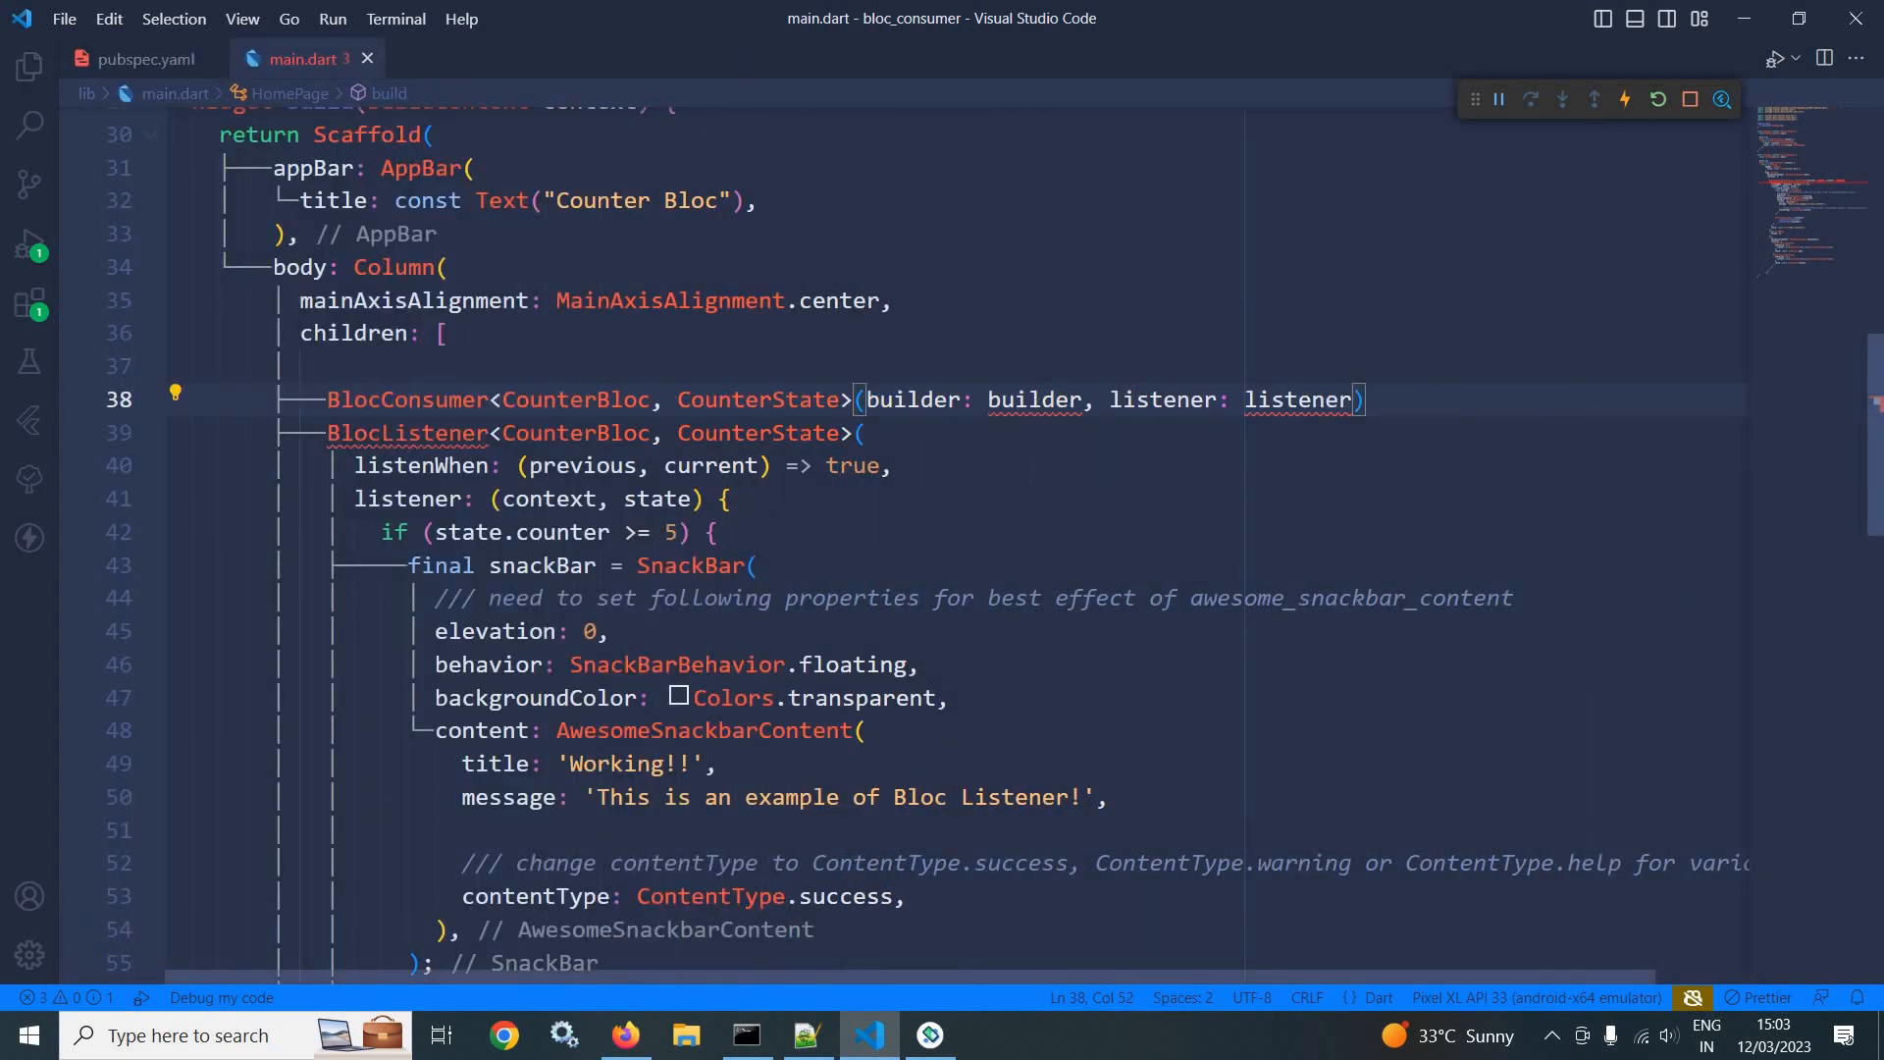
# Replace the builder placeholder with (context, state) returning Text(state.counter.toString()).
pyautogui.doubleClick(1033, 400)
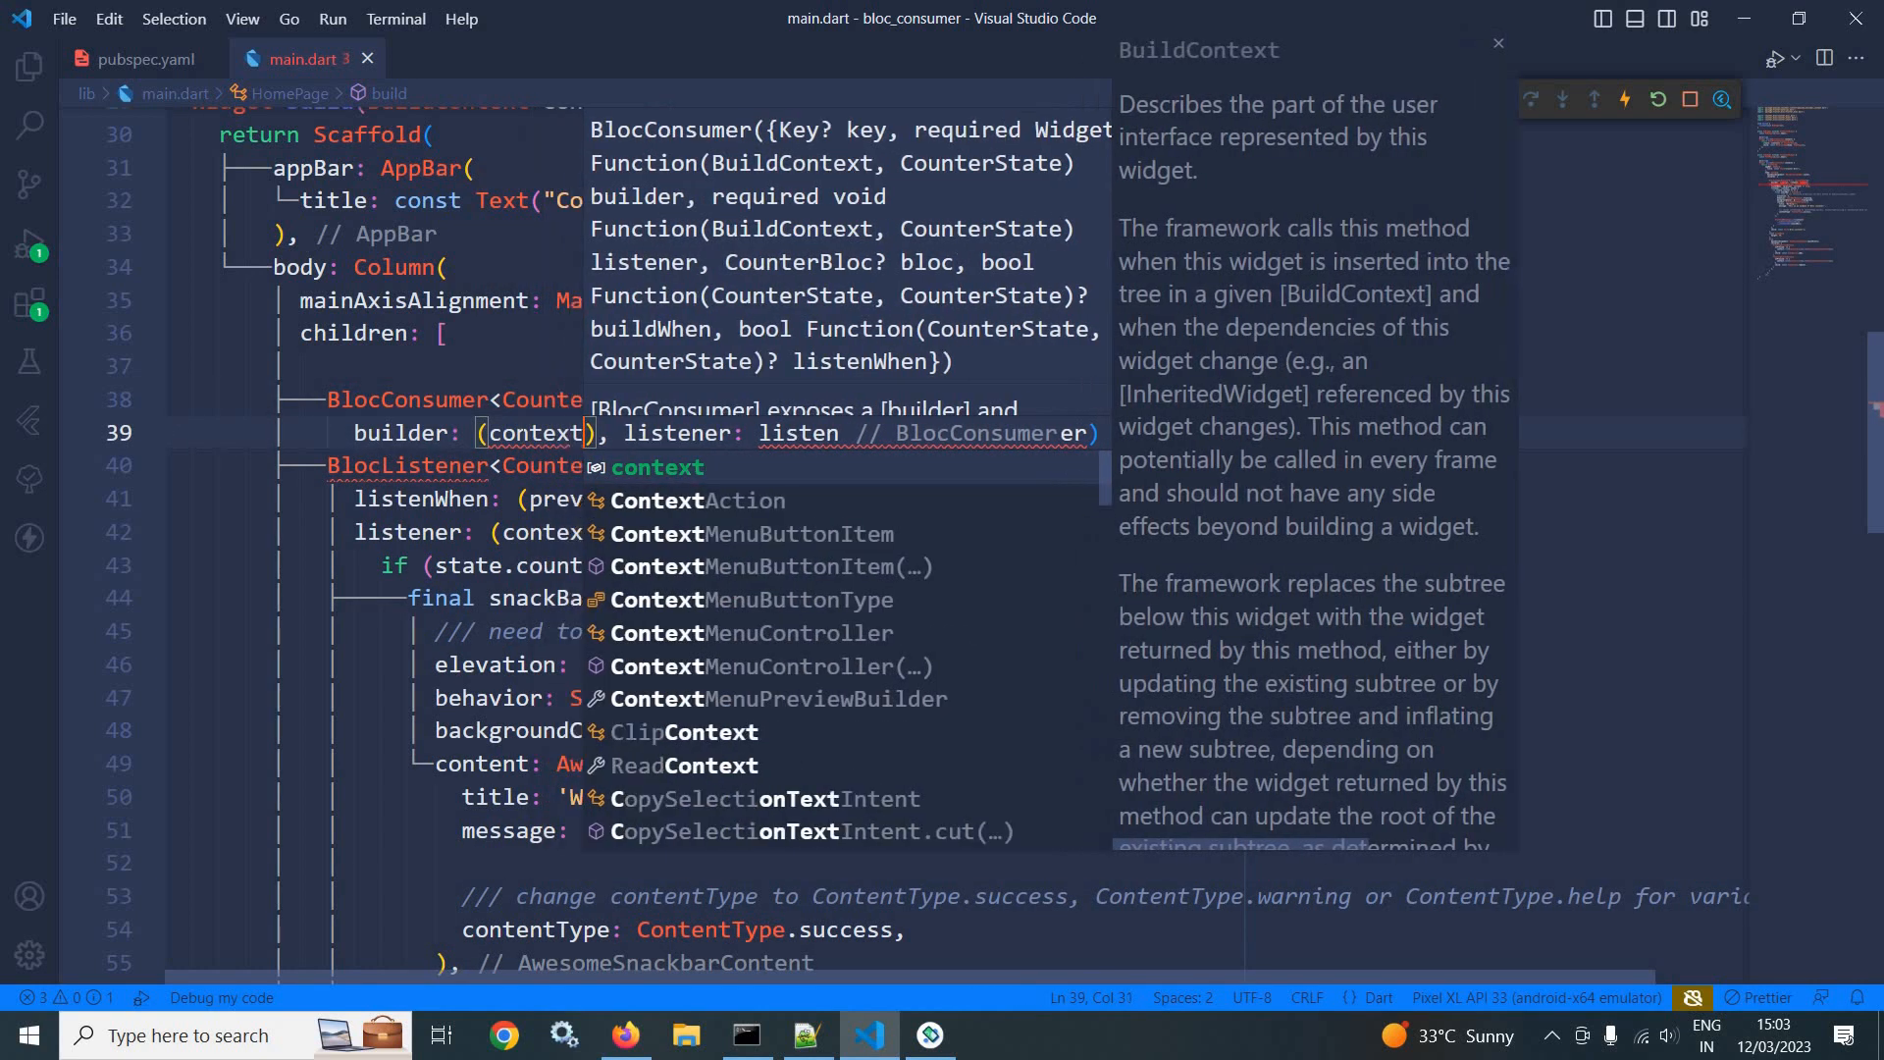
pyautogui.write('stae')
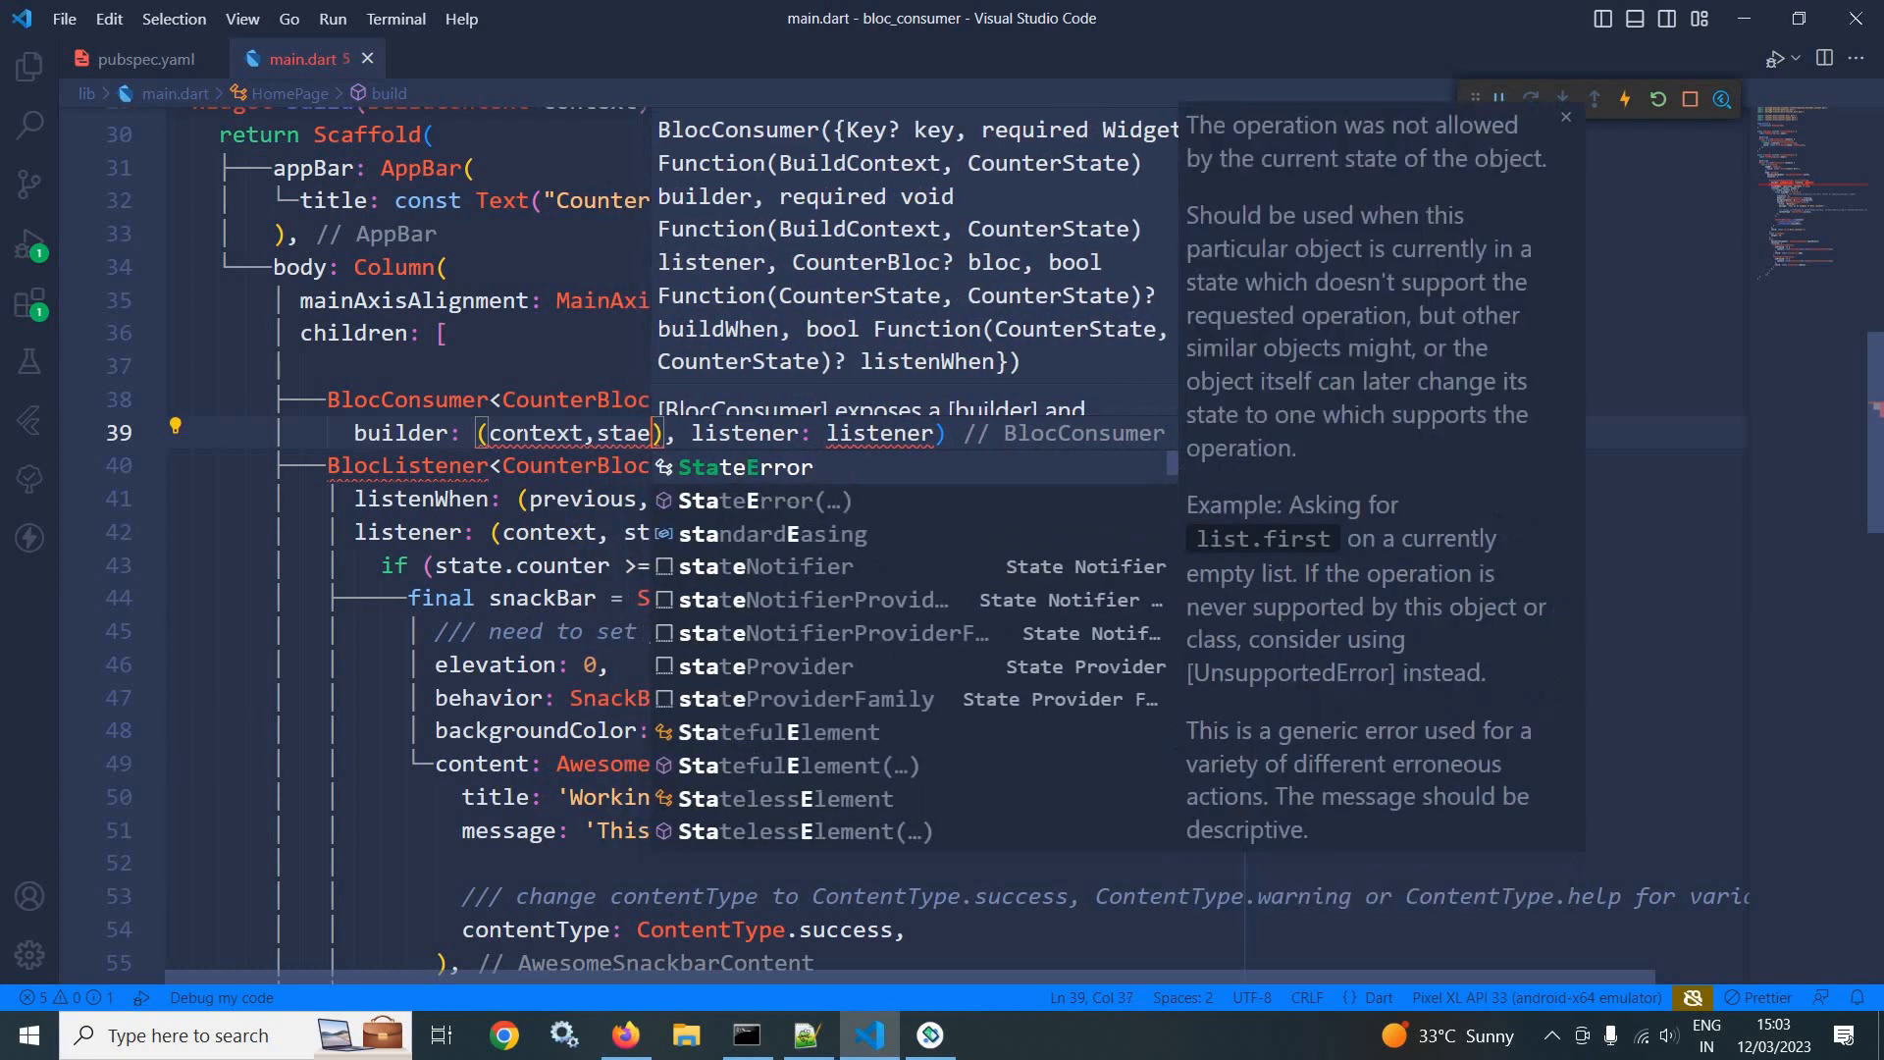
pyautogui.write('e')
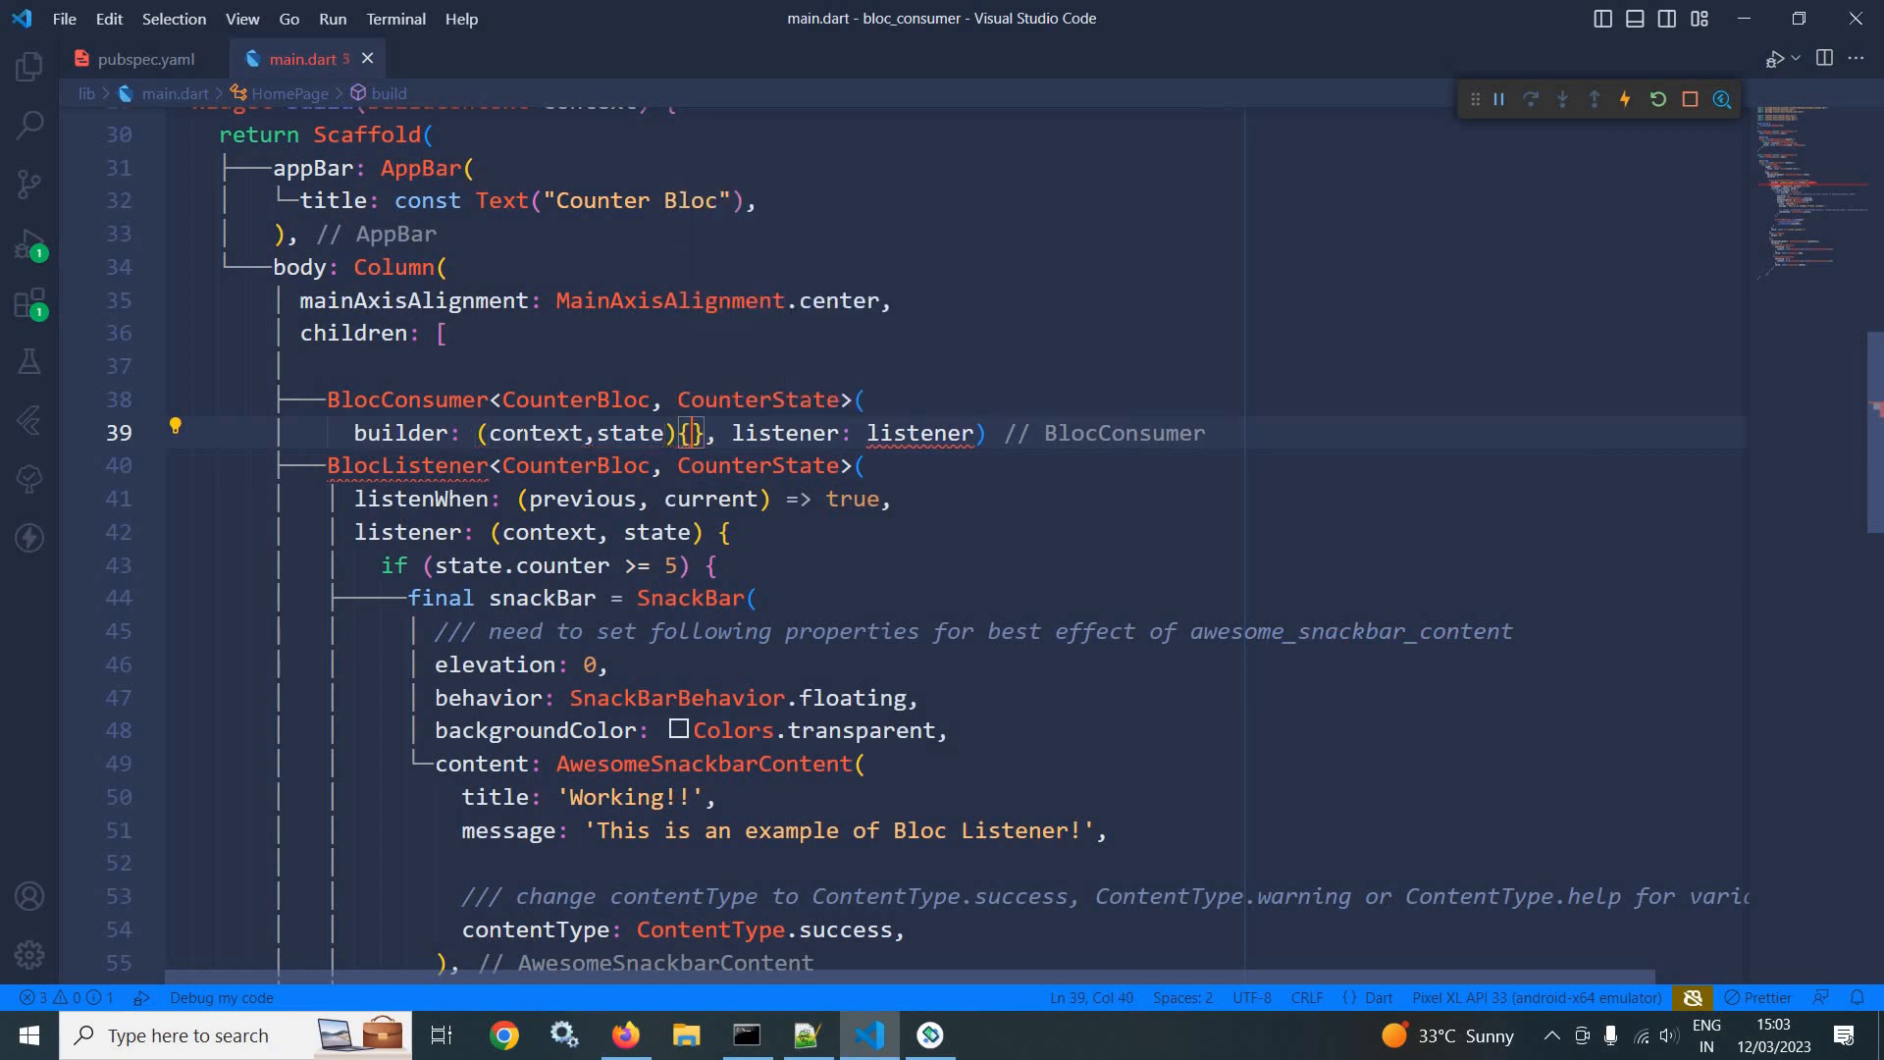
pyautogui.write('reti')
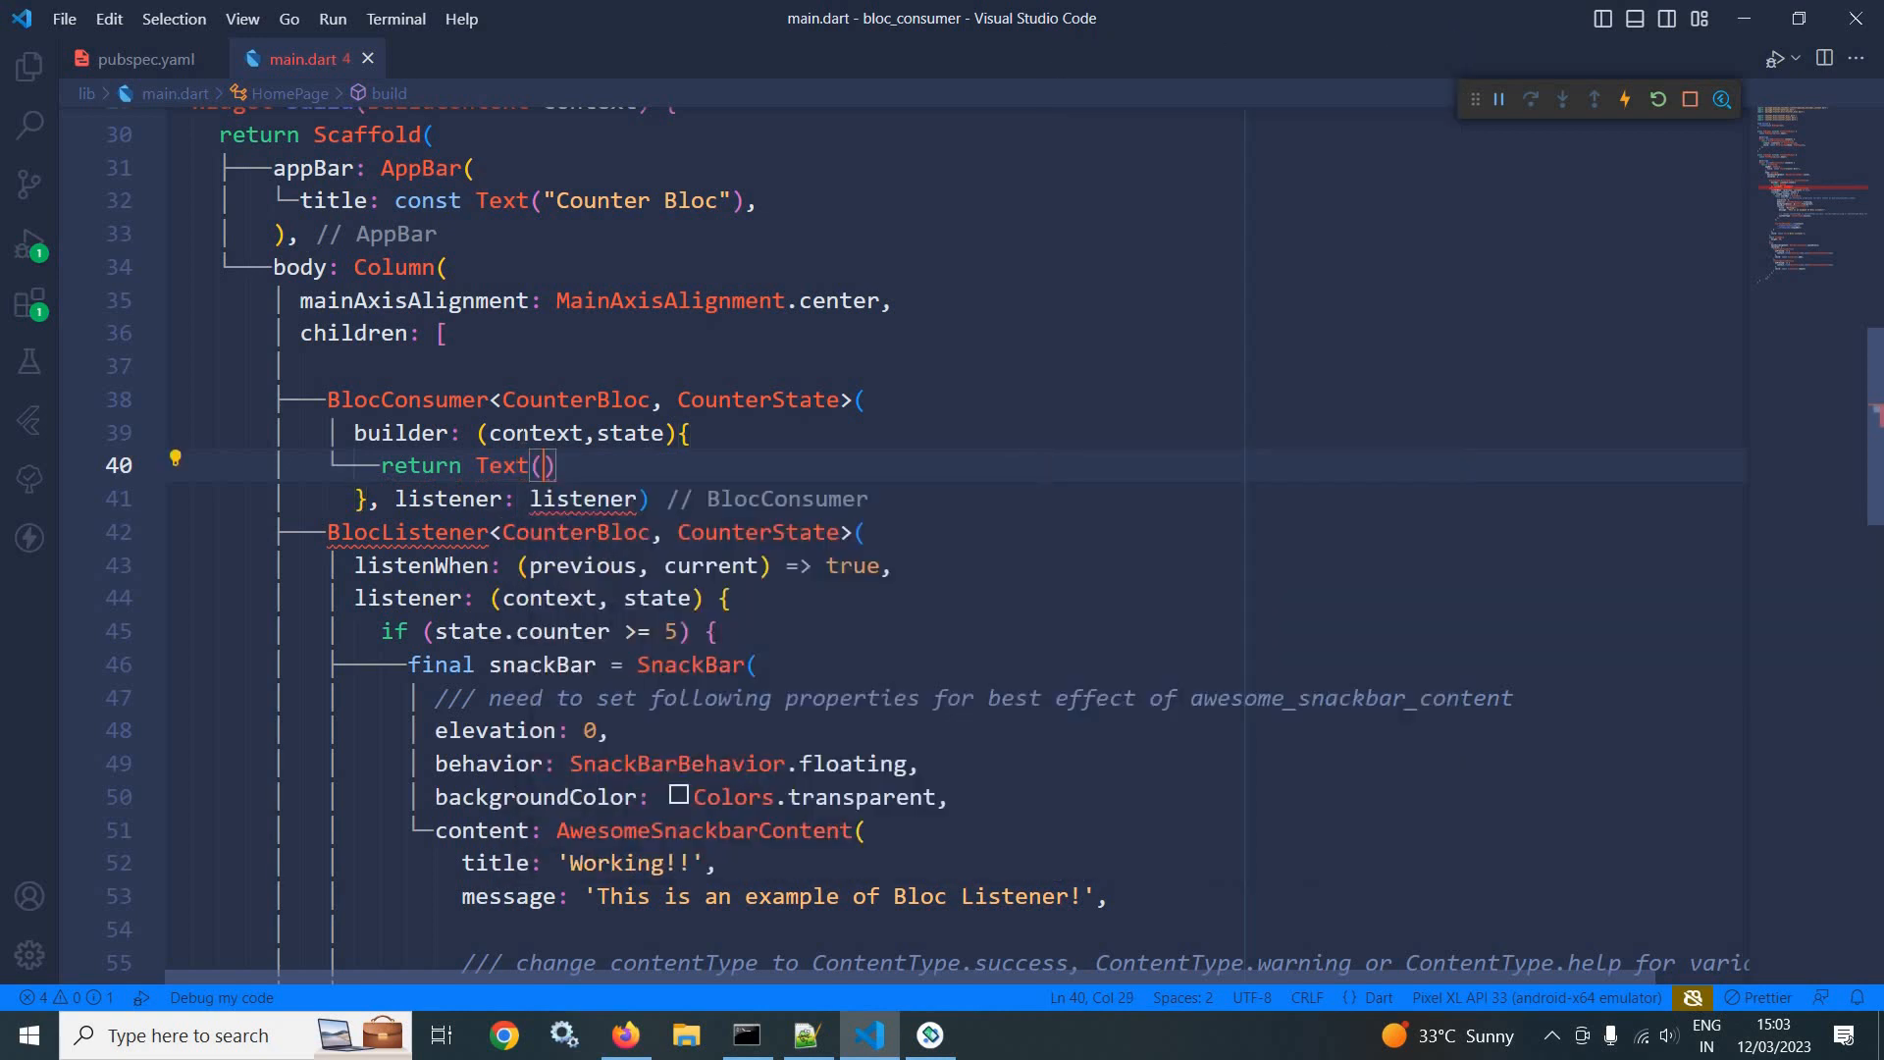
pyautogui.write('state.counter.toString')
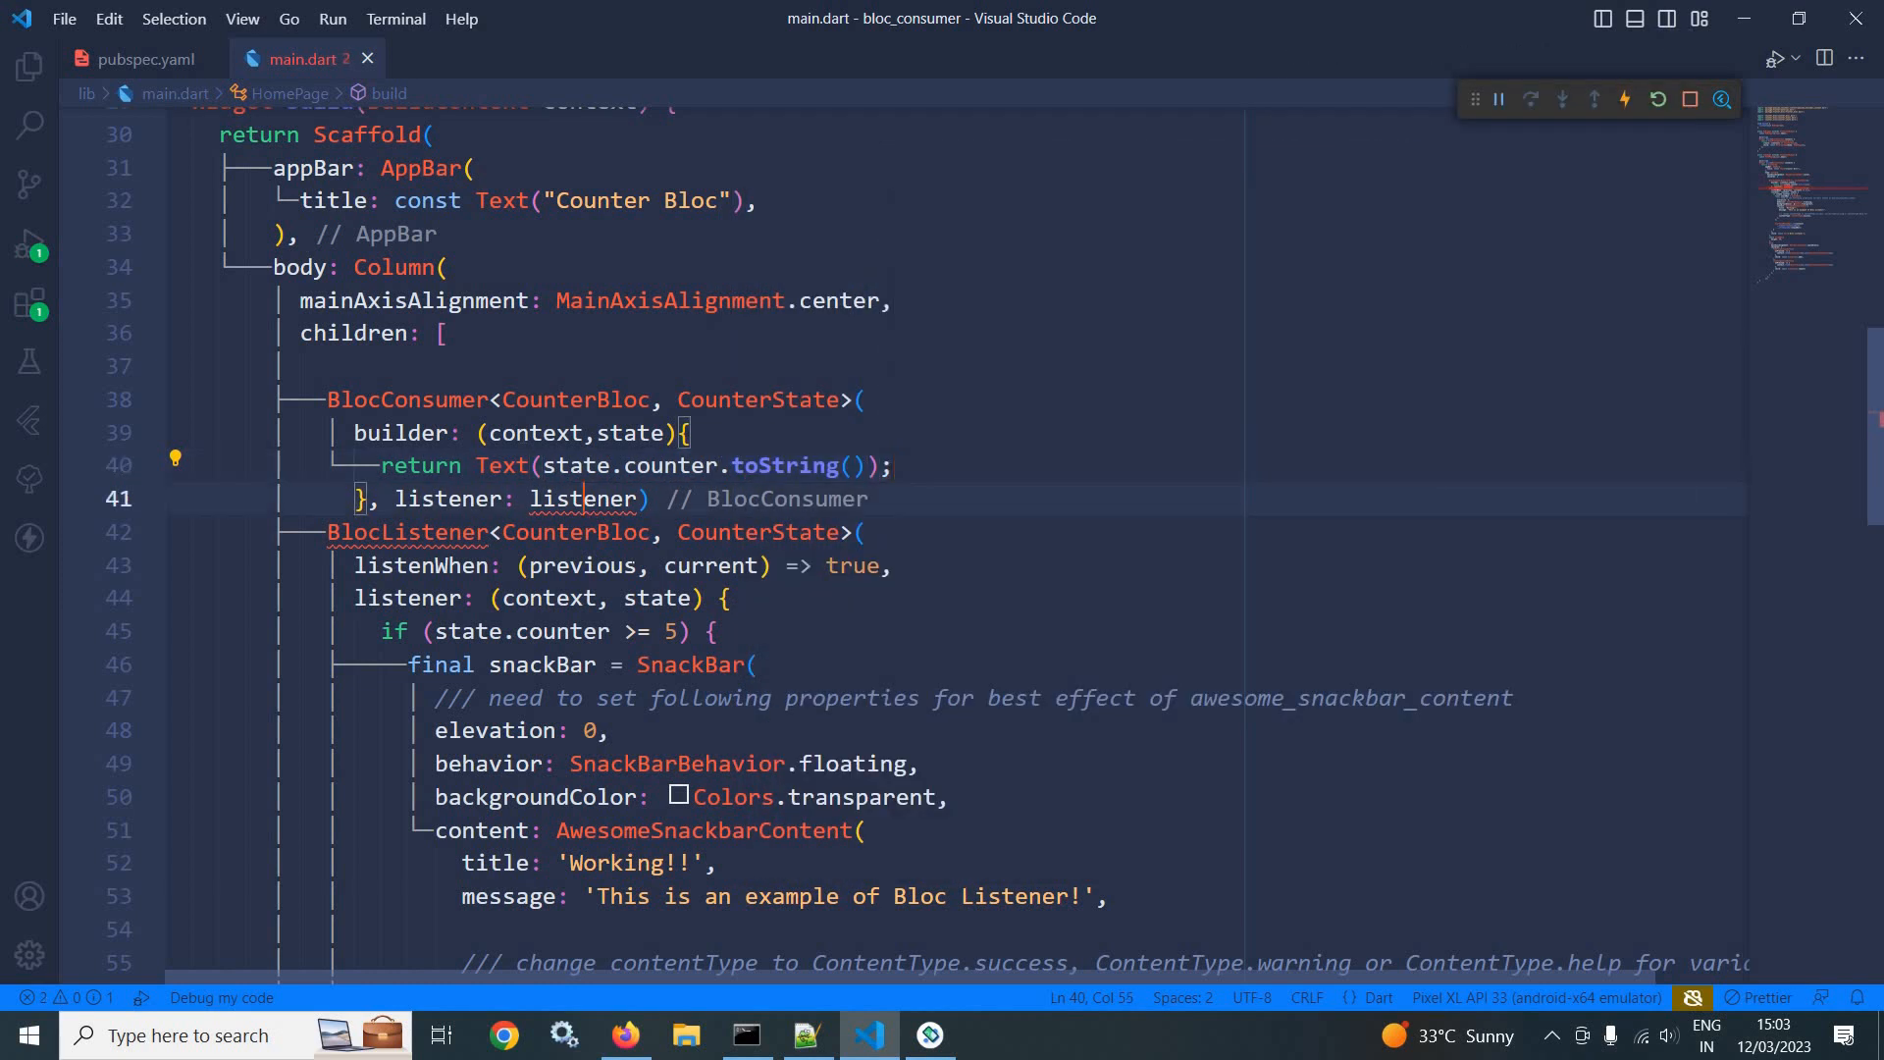
# Replace the listener placeholder with an empty (context, state) {} body and locate the BlocListener's if-block.
pyautogui.write('()')
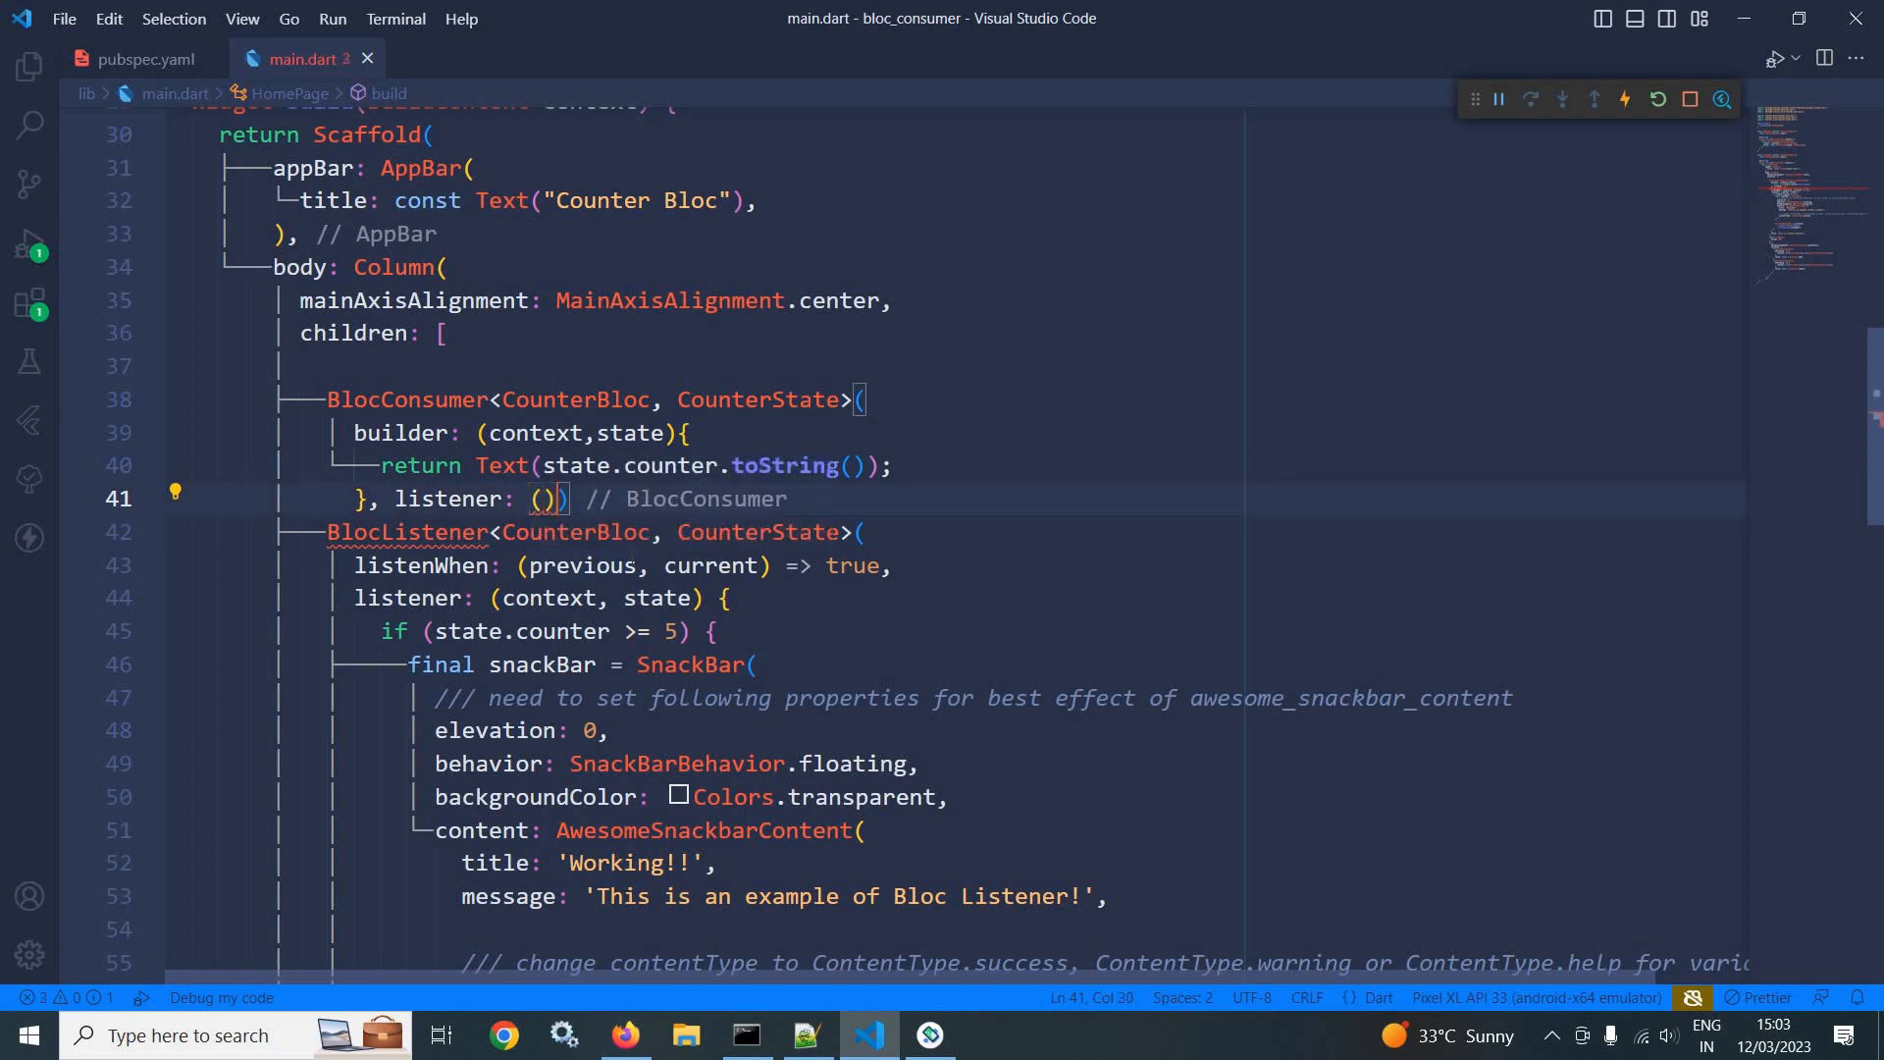
pyautogui.write('context')
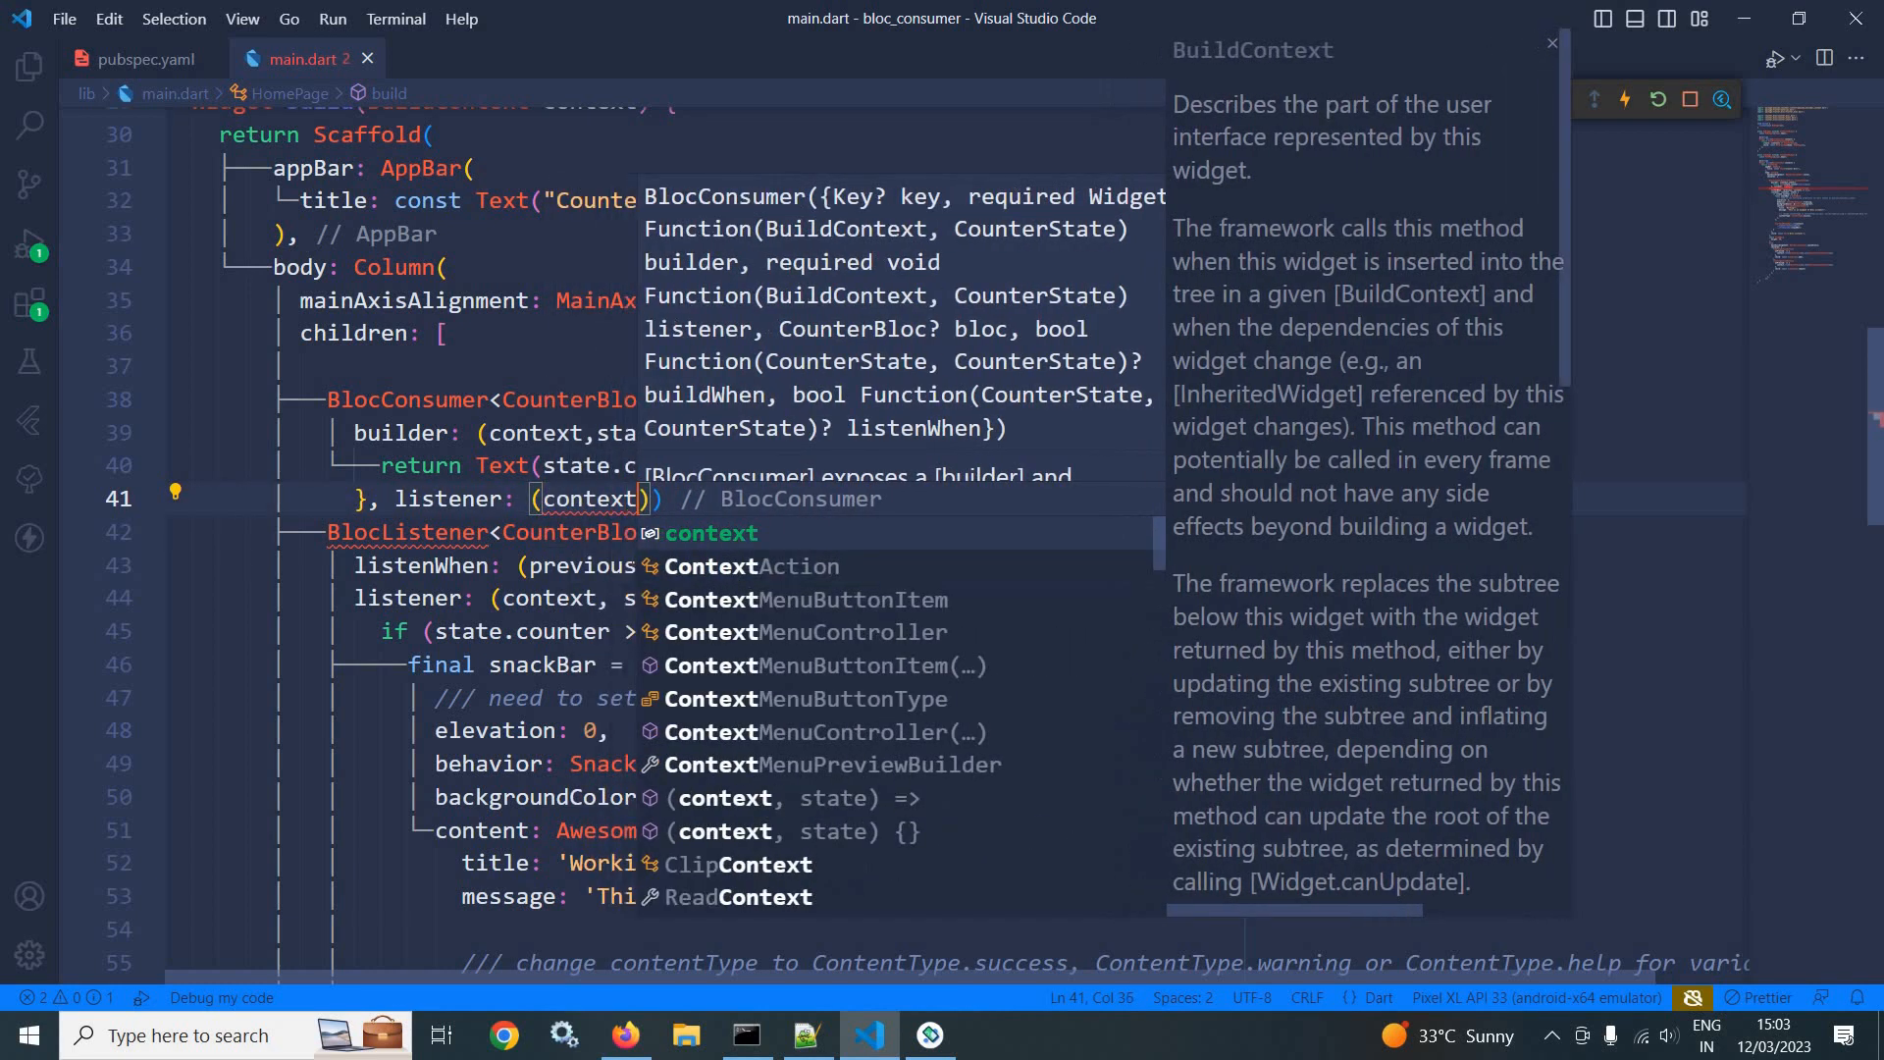
pyautogui.write('state')
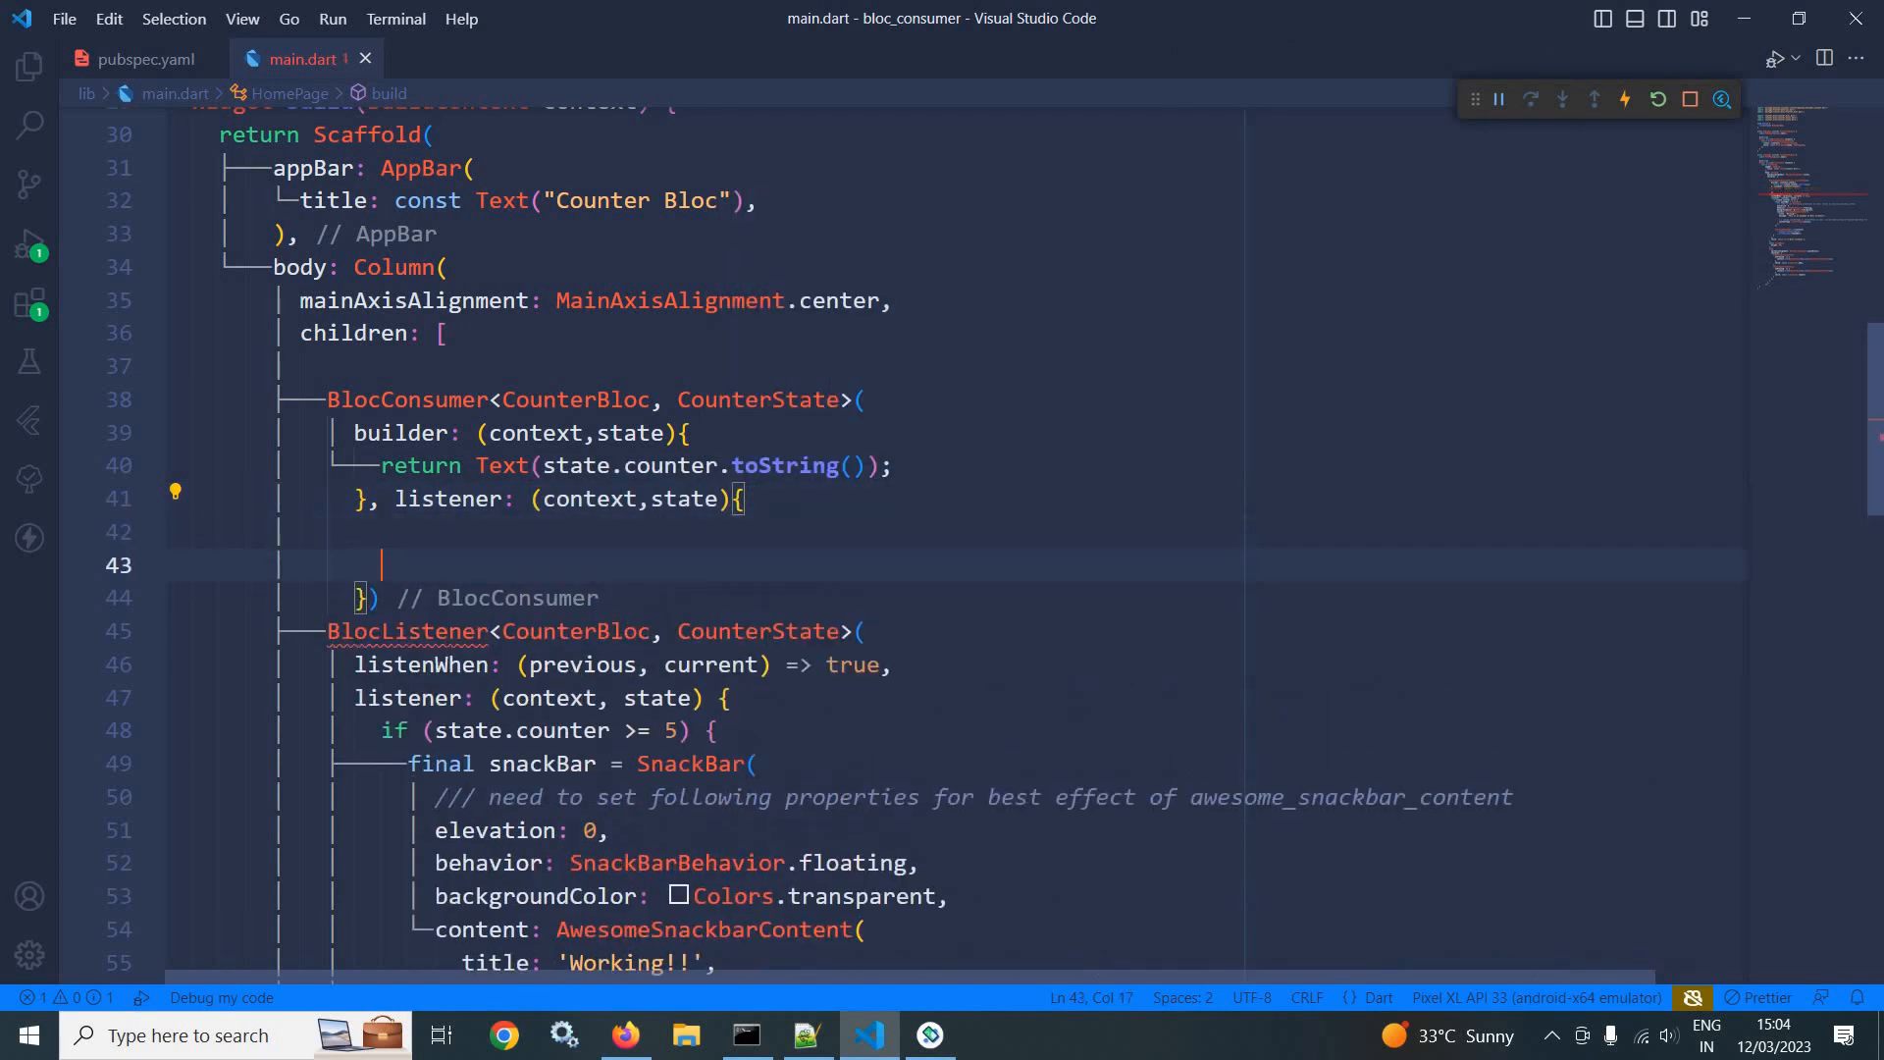
pyautogui.scroll(-3)
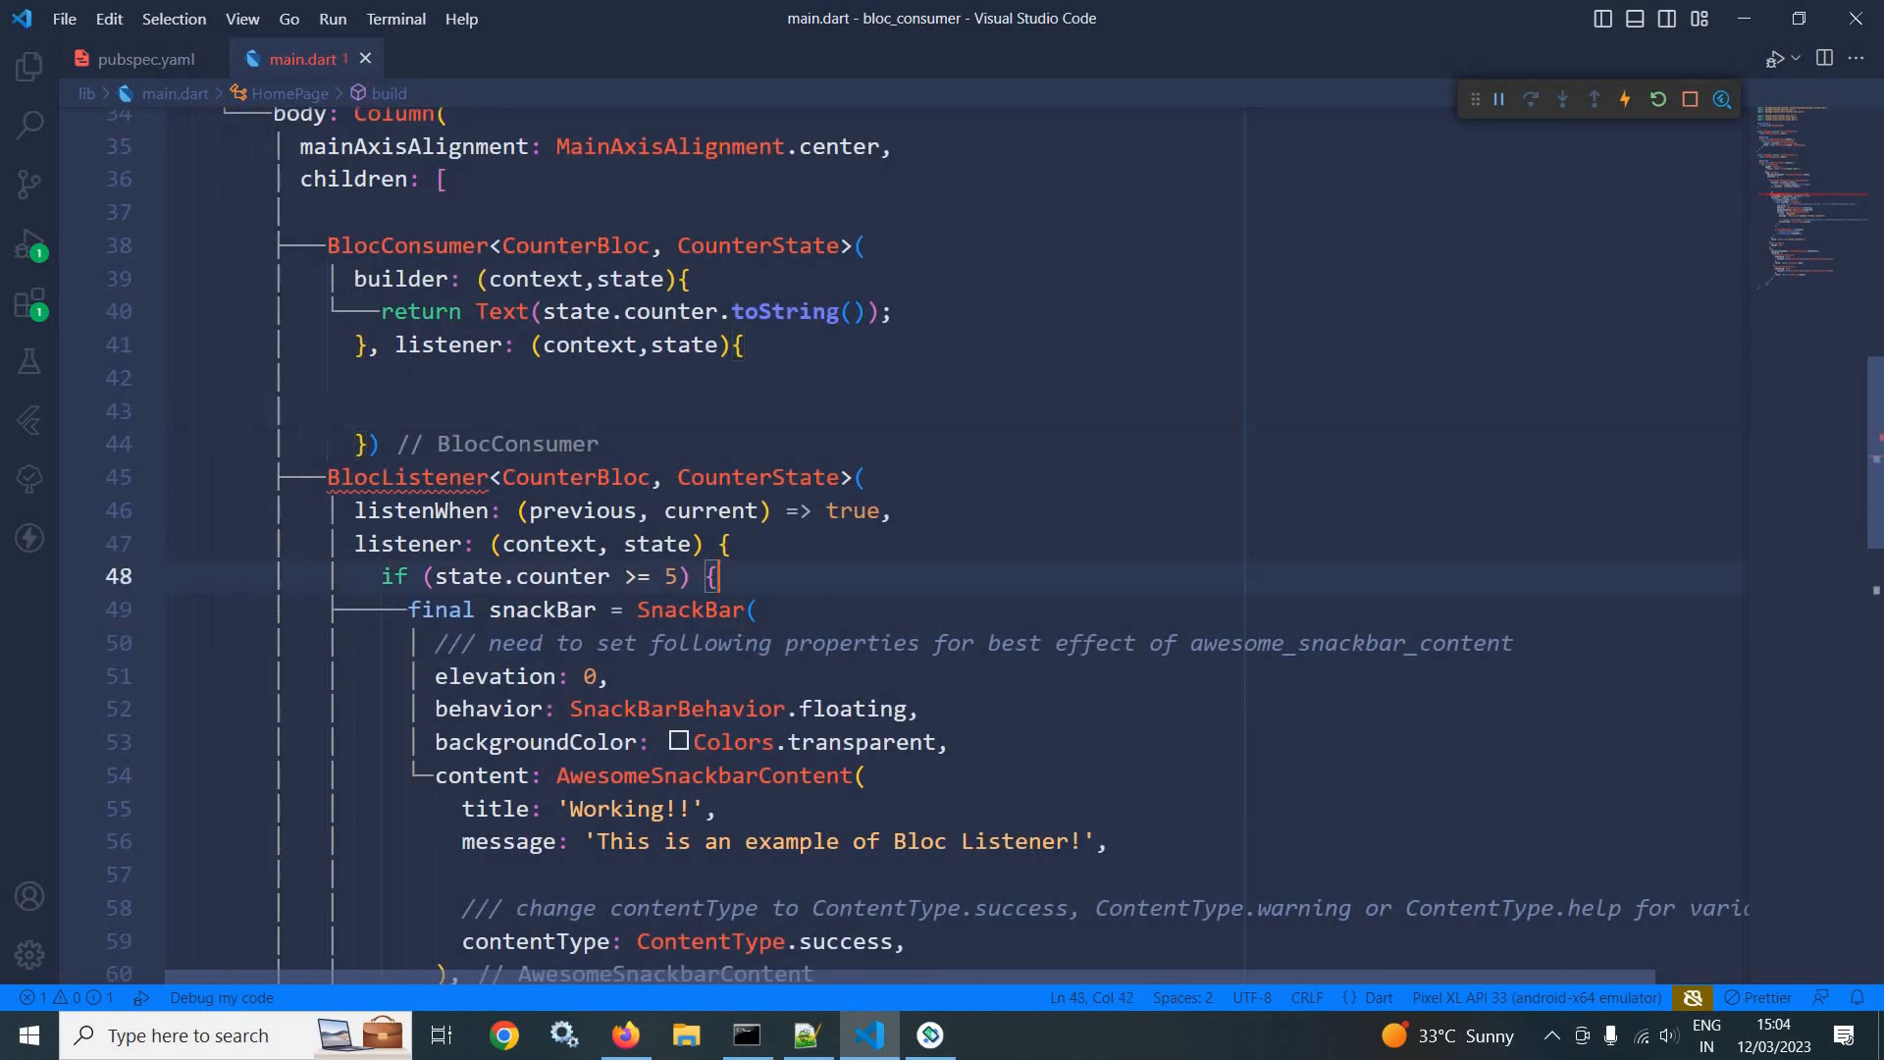
pyautogui.scroll(-3)
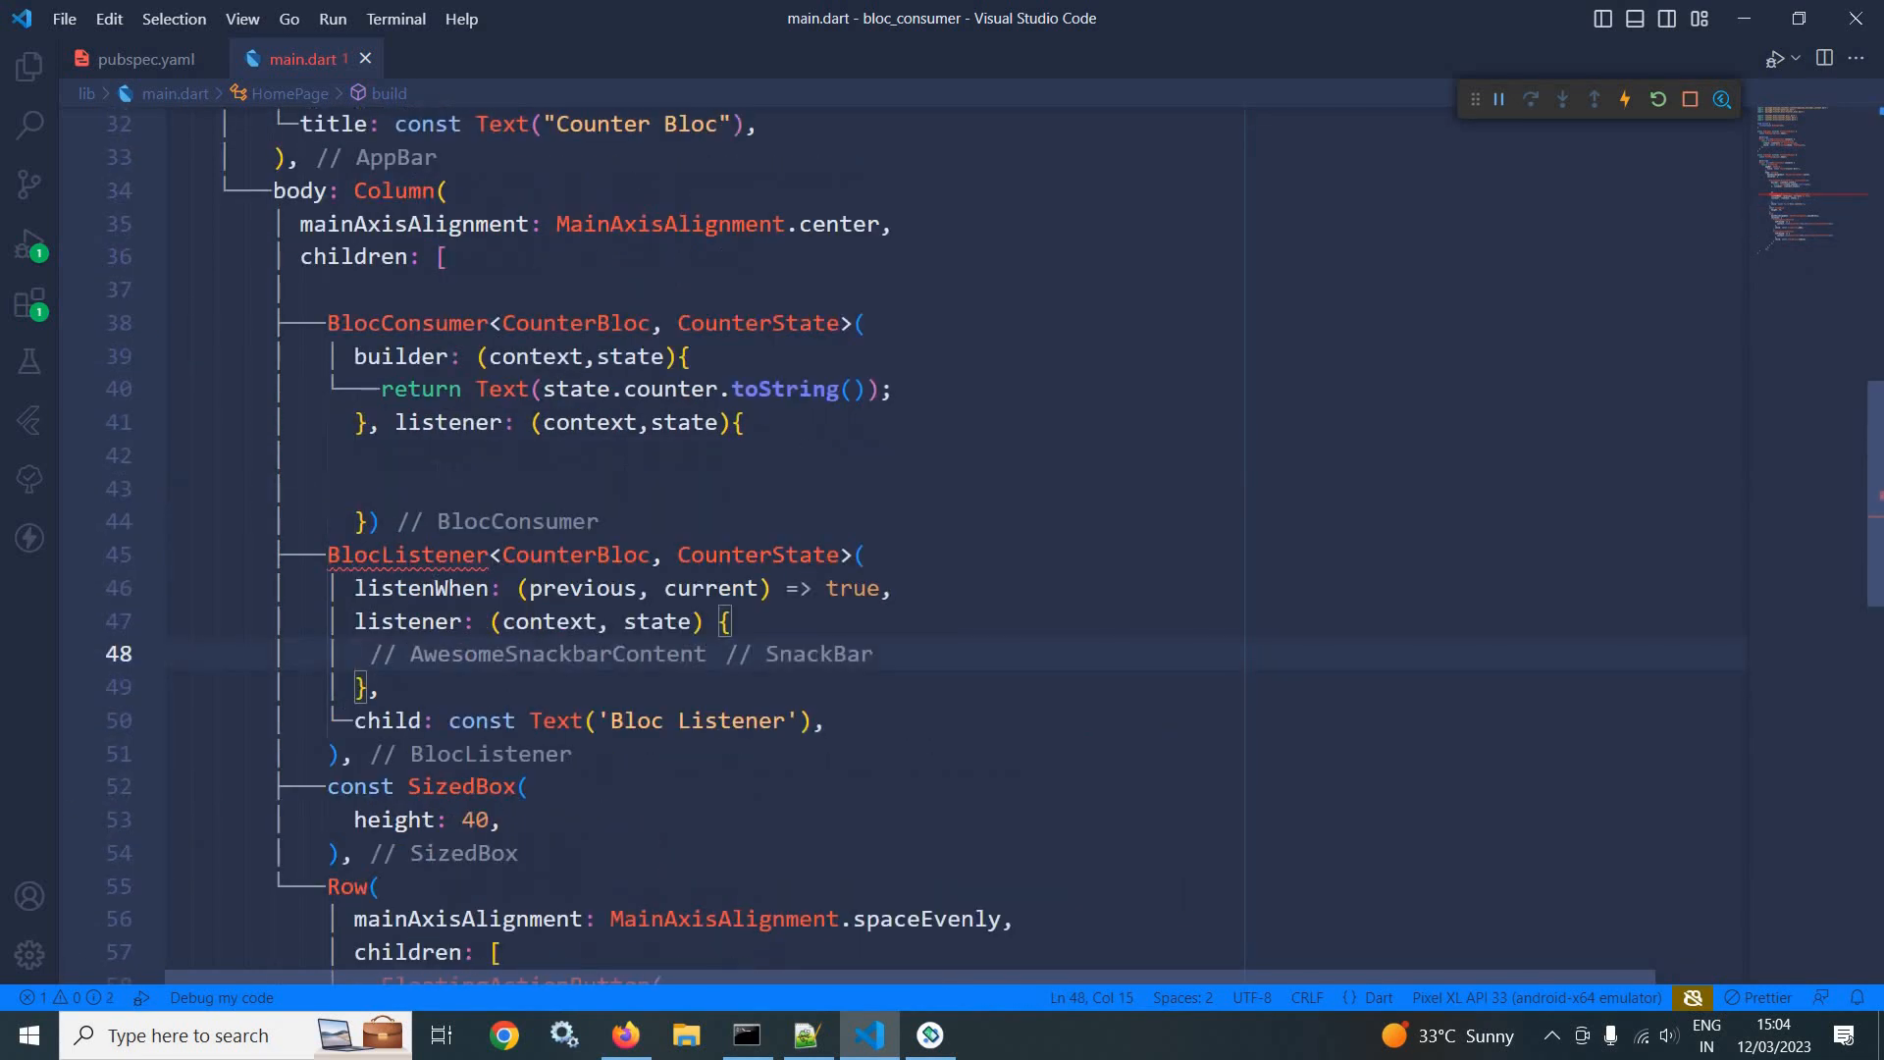
# Paste the if (state.counter >= 5) snackbar block into the listener, delete the BlocListener and save.
pyautogui.scroll(-3)
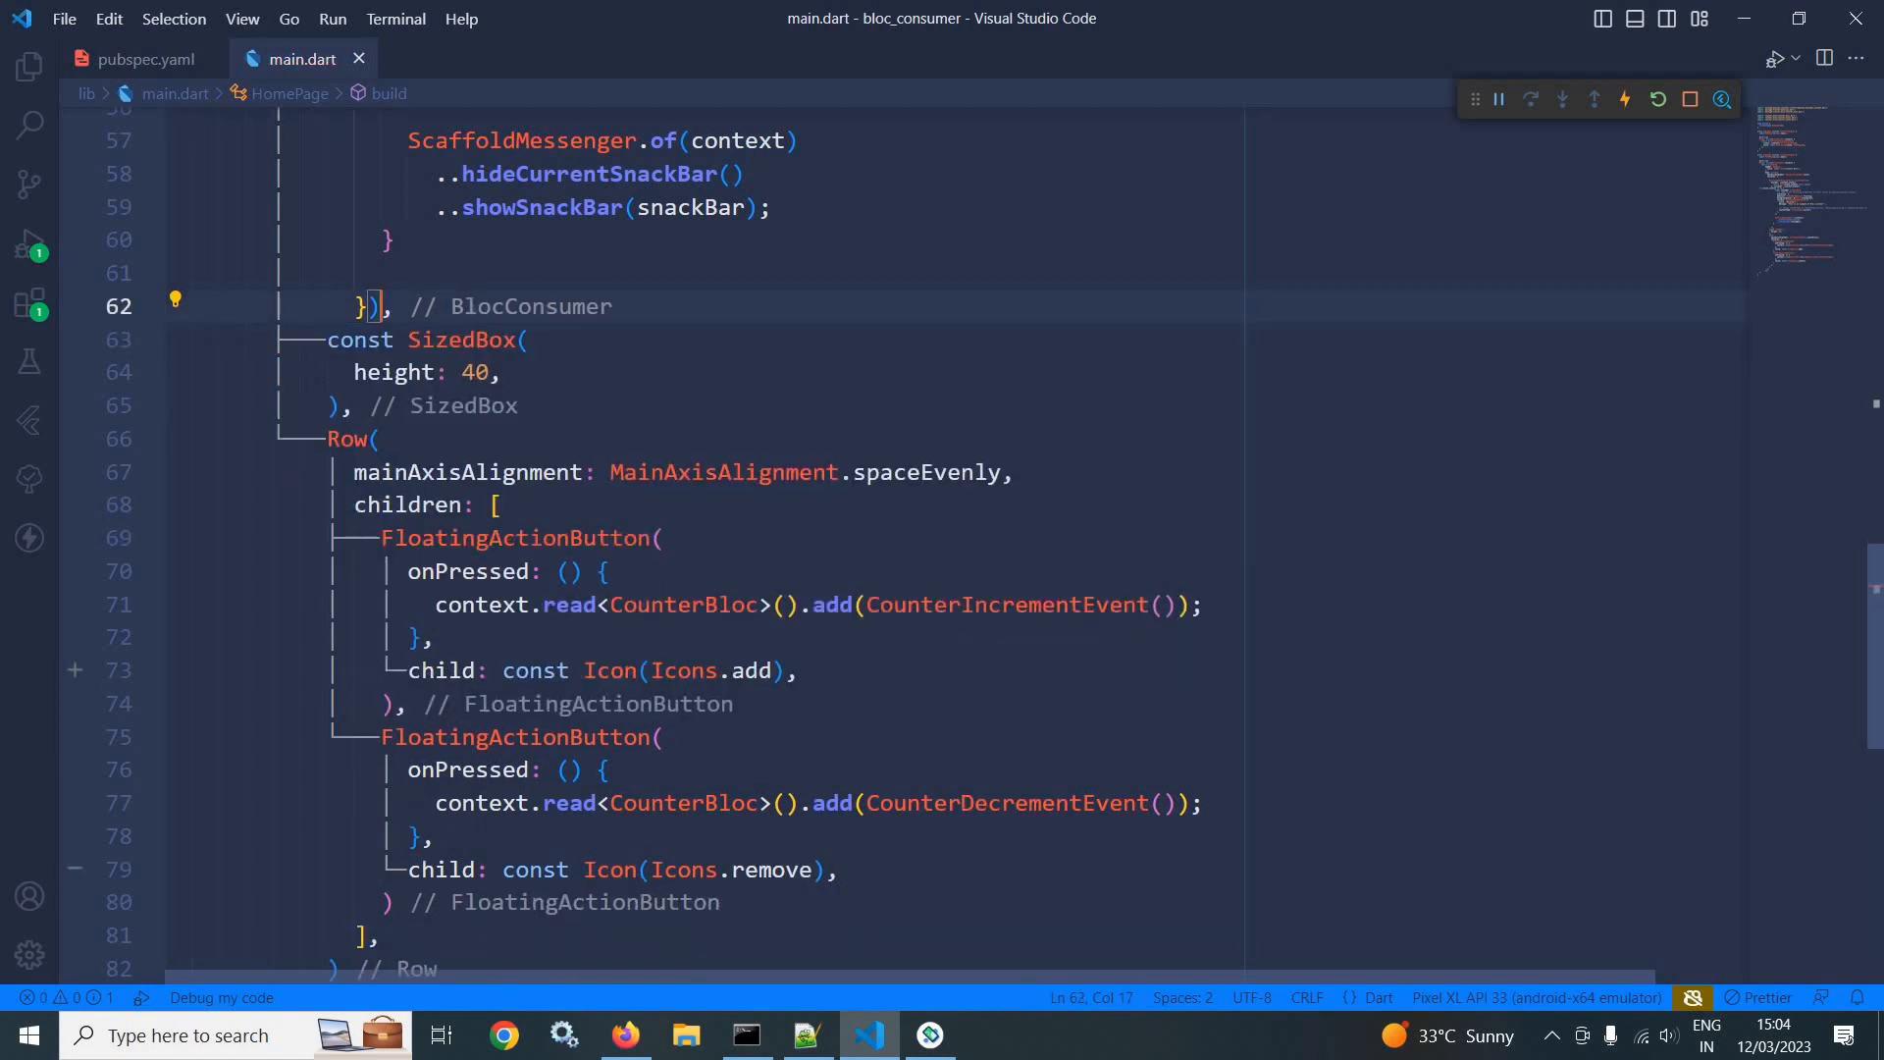
pyautogui.click(1657, 100)
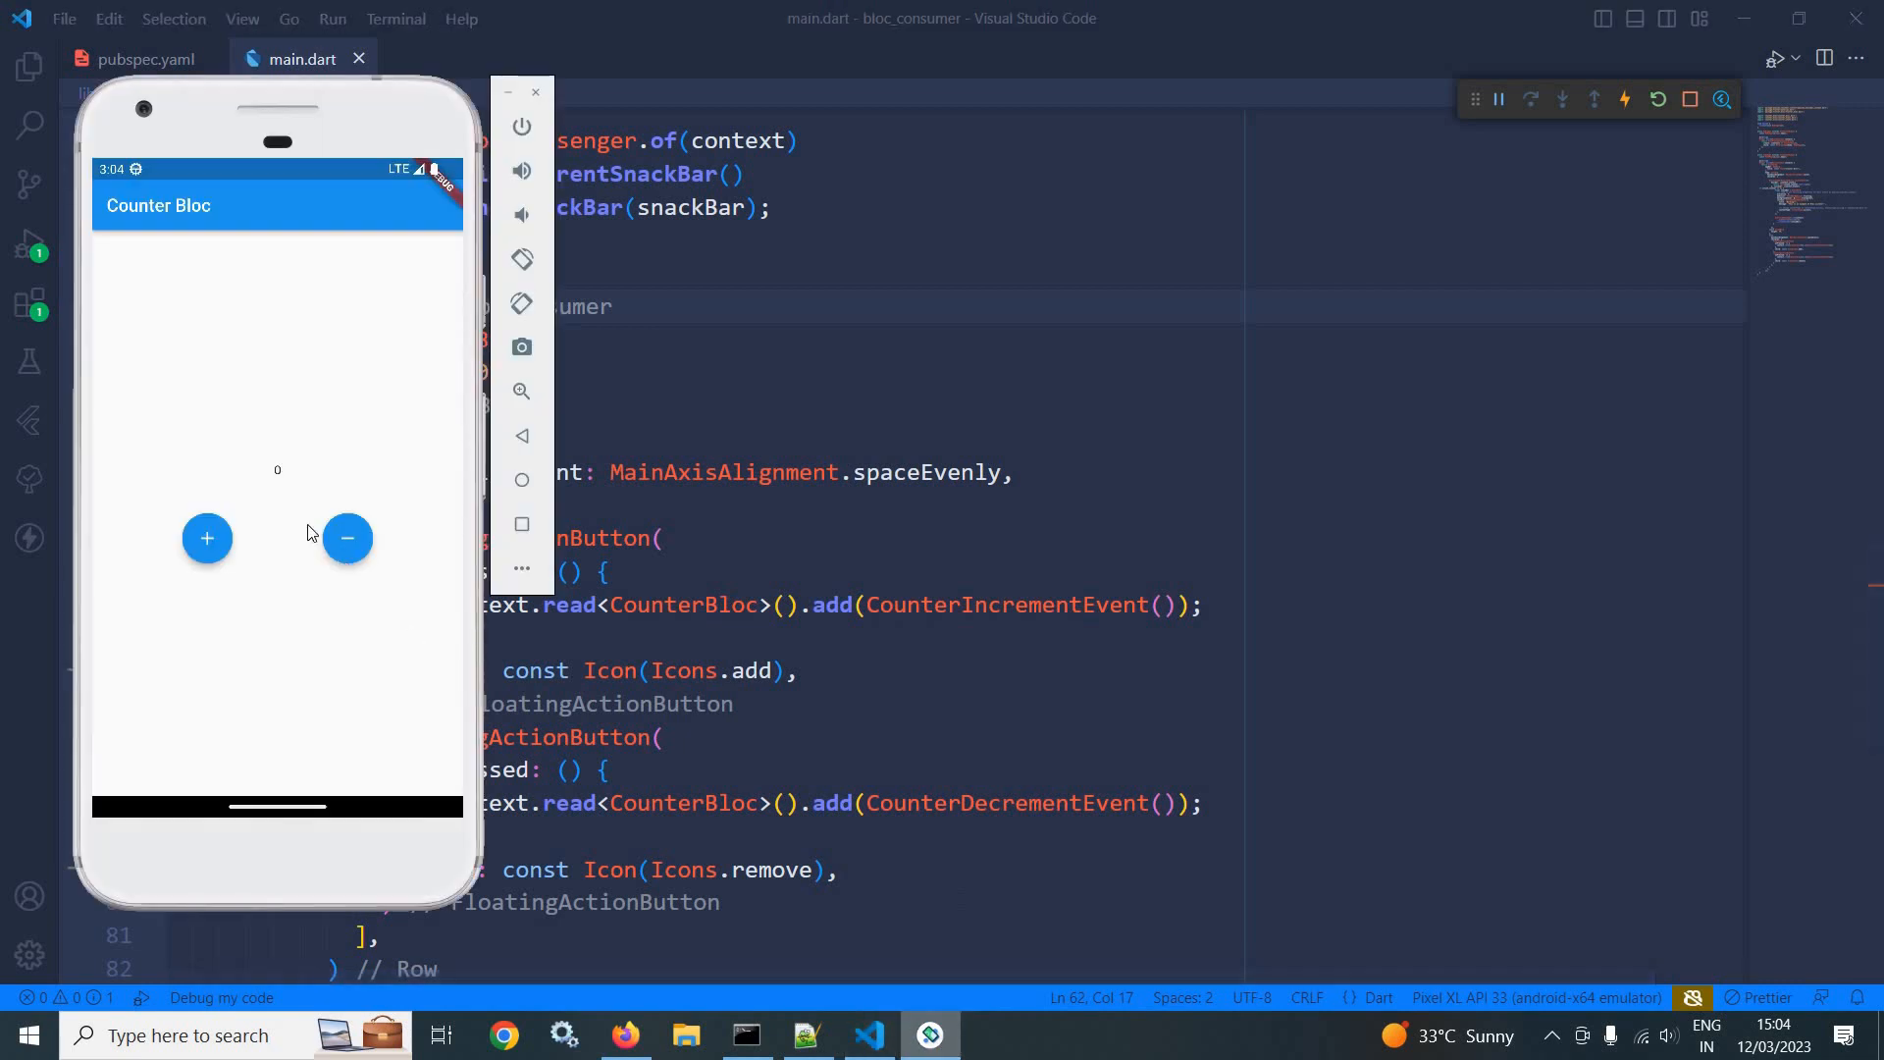
pyautogui.moveTo(298, 497)
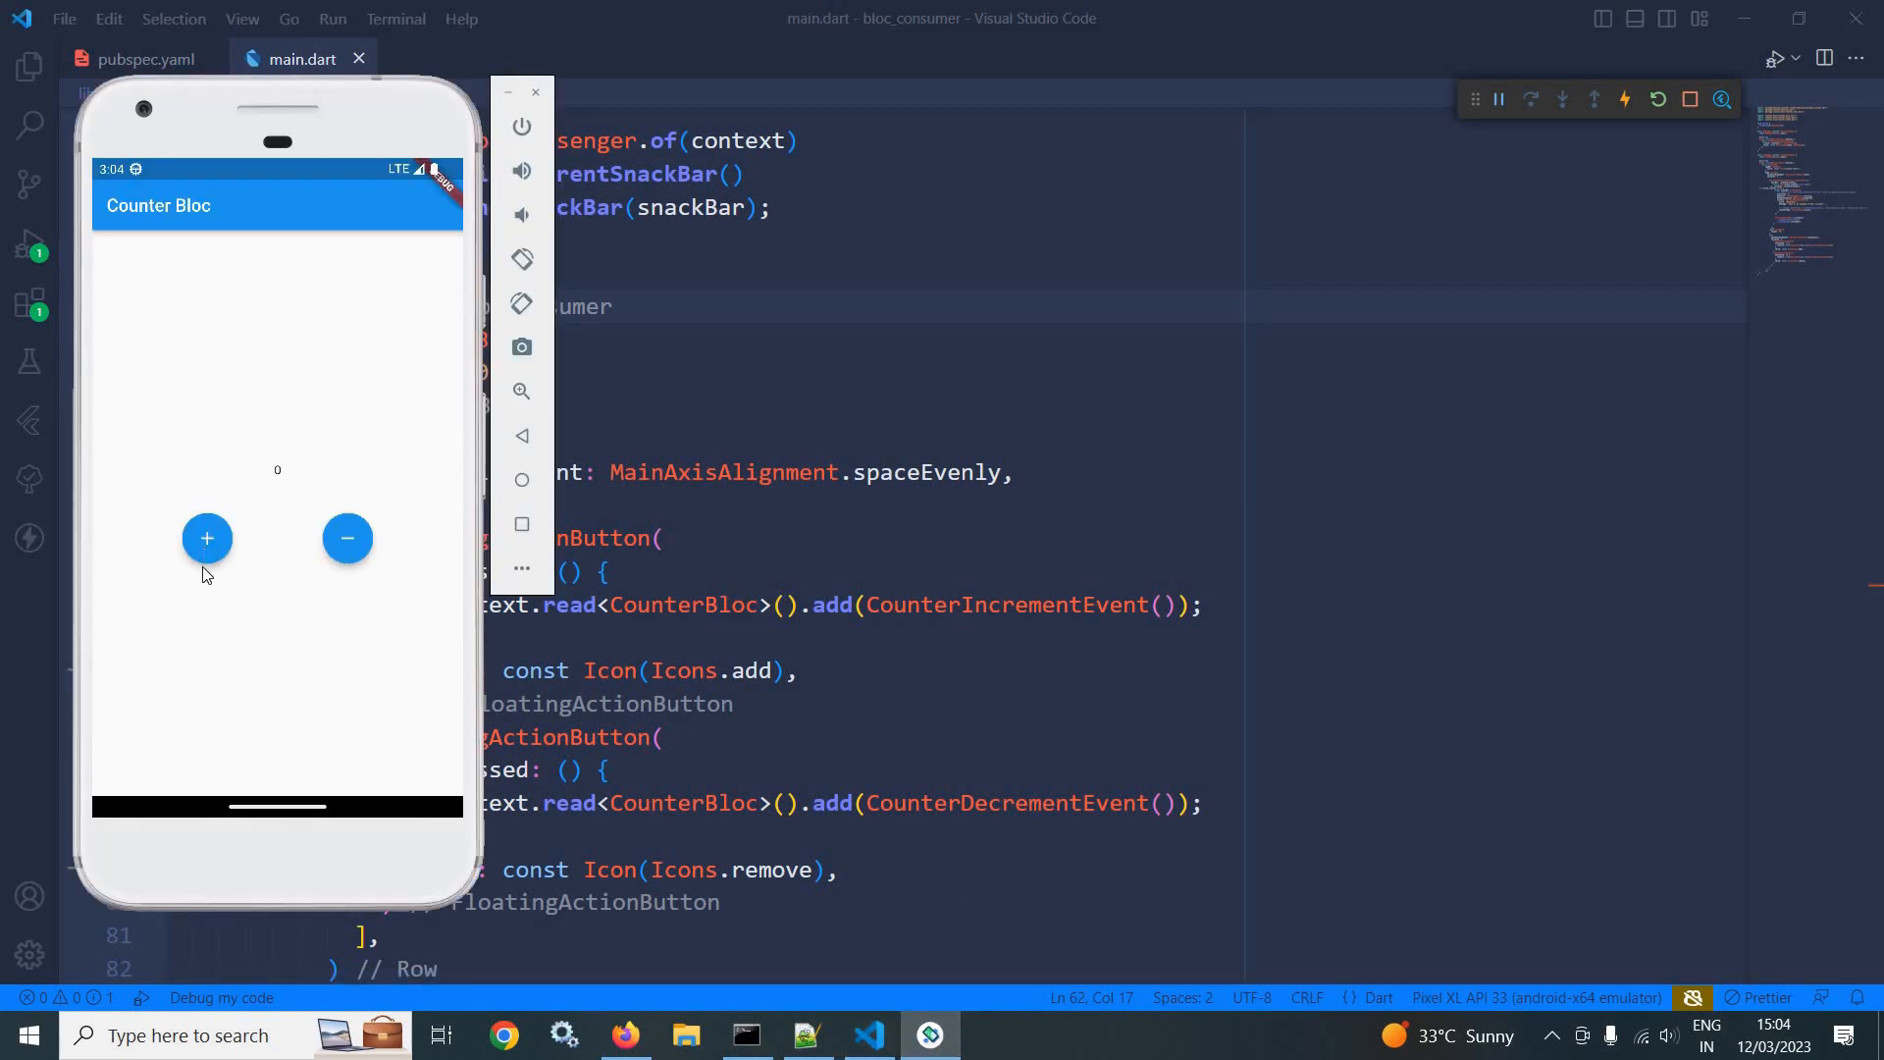
# Tap the + button until the counter reaches 5 and the Working!! snackbar shows.
pyautogui.click(205, 539)
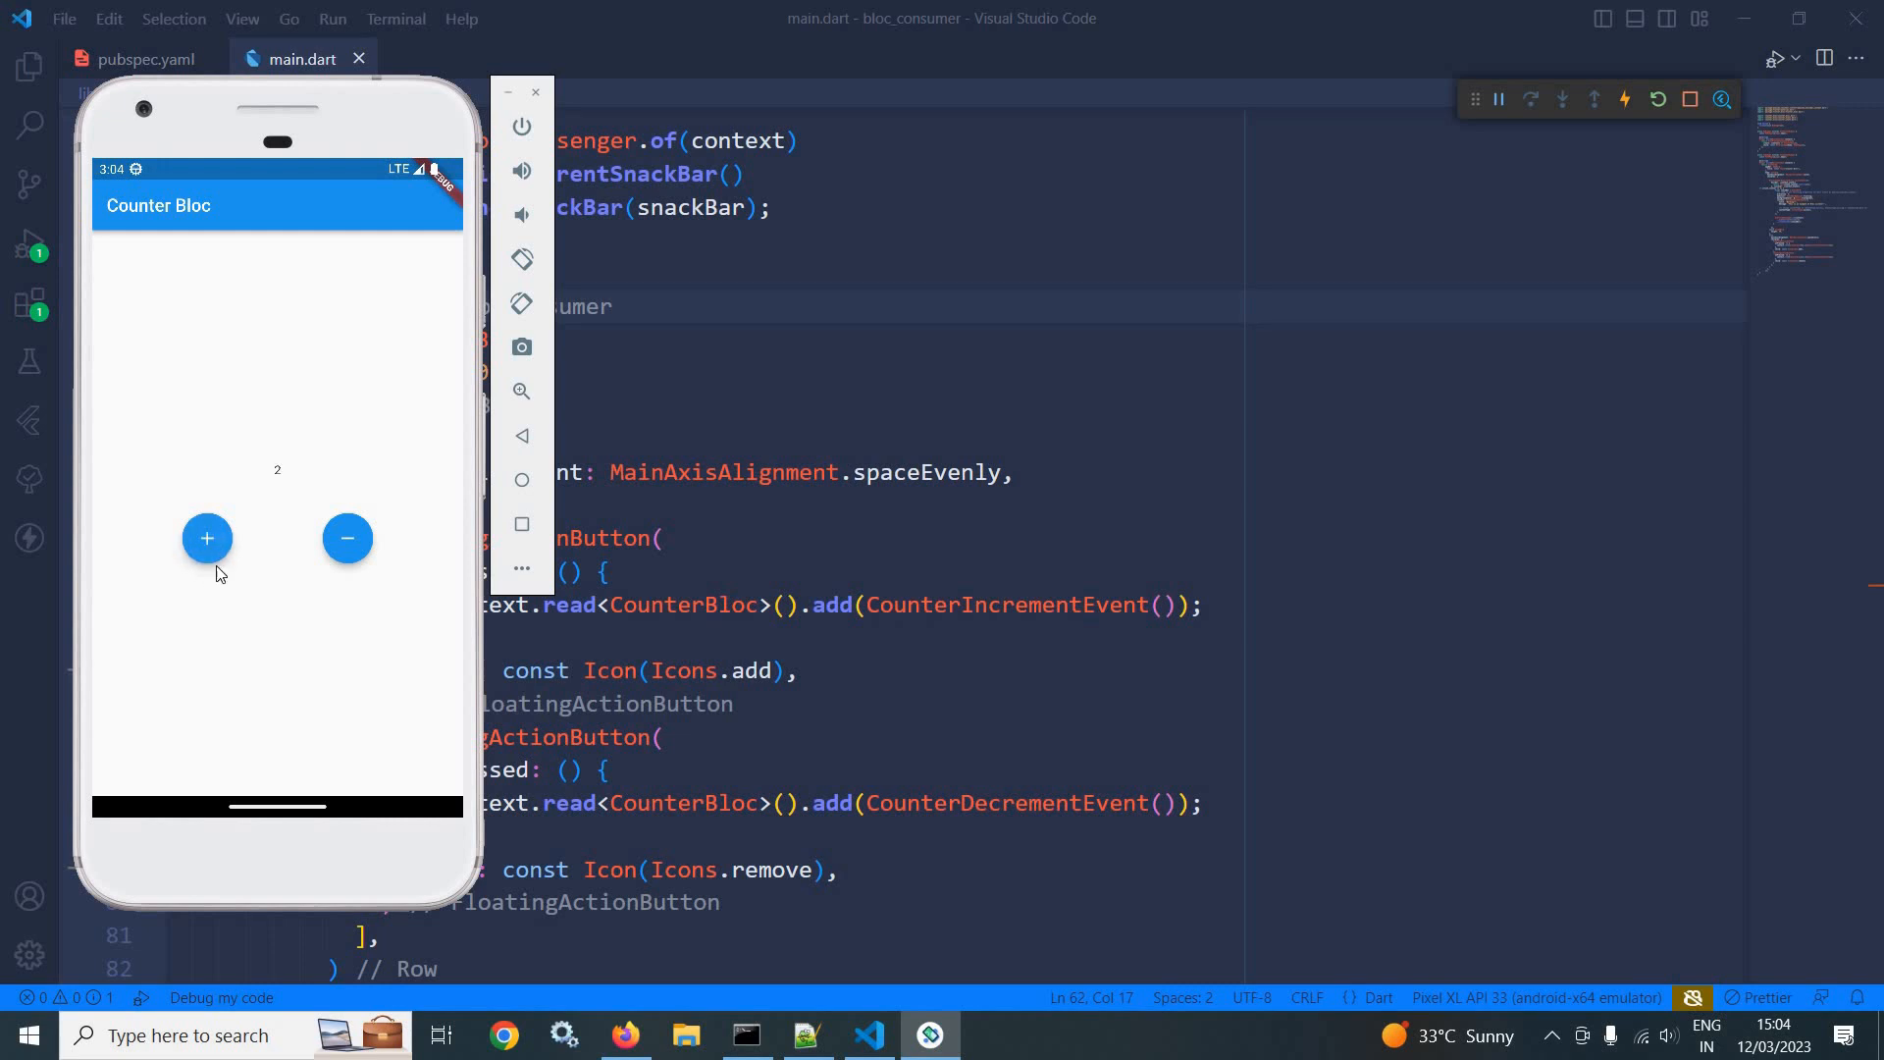
pyautogui.click(207, 537)
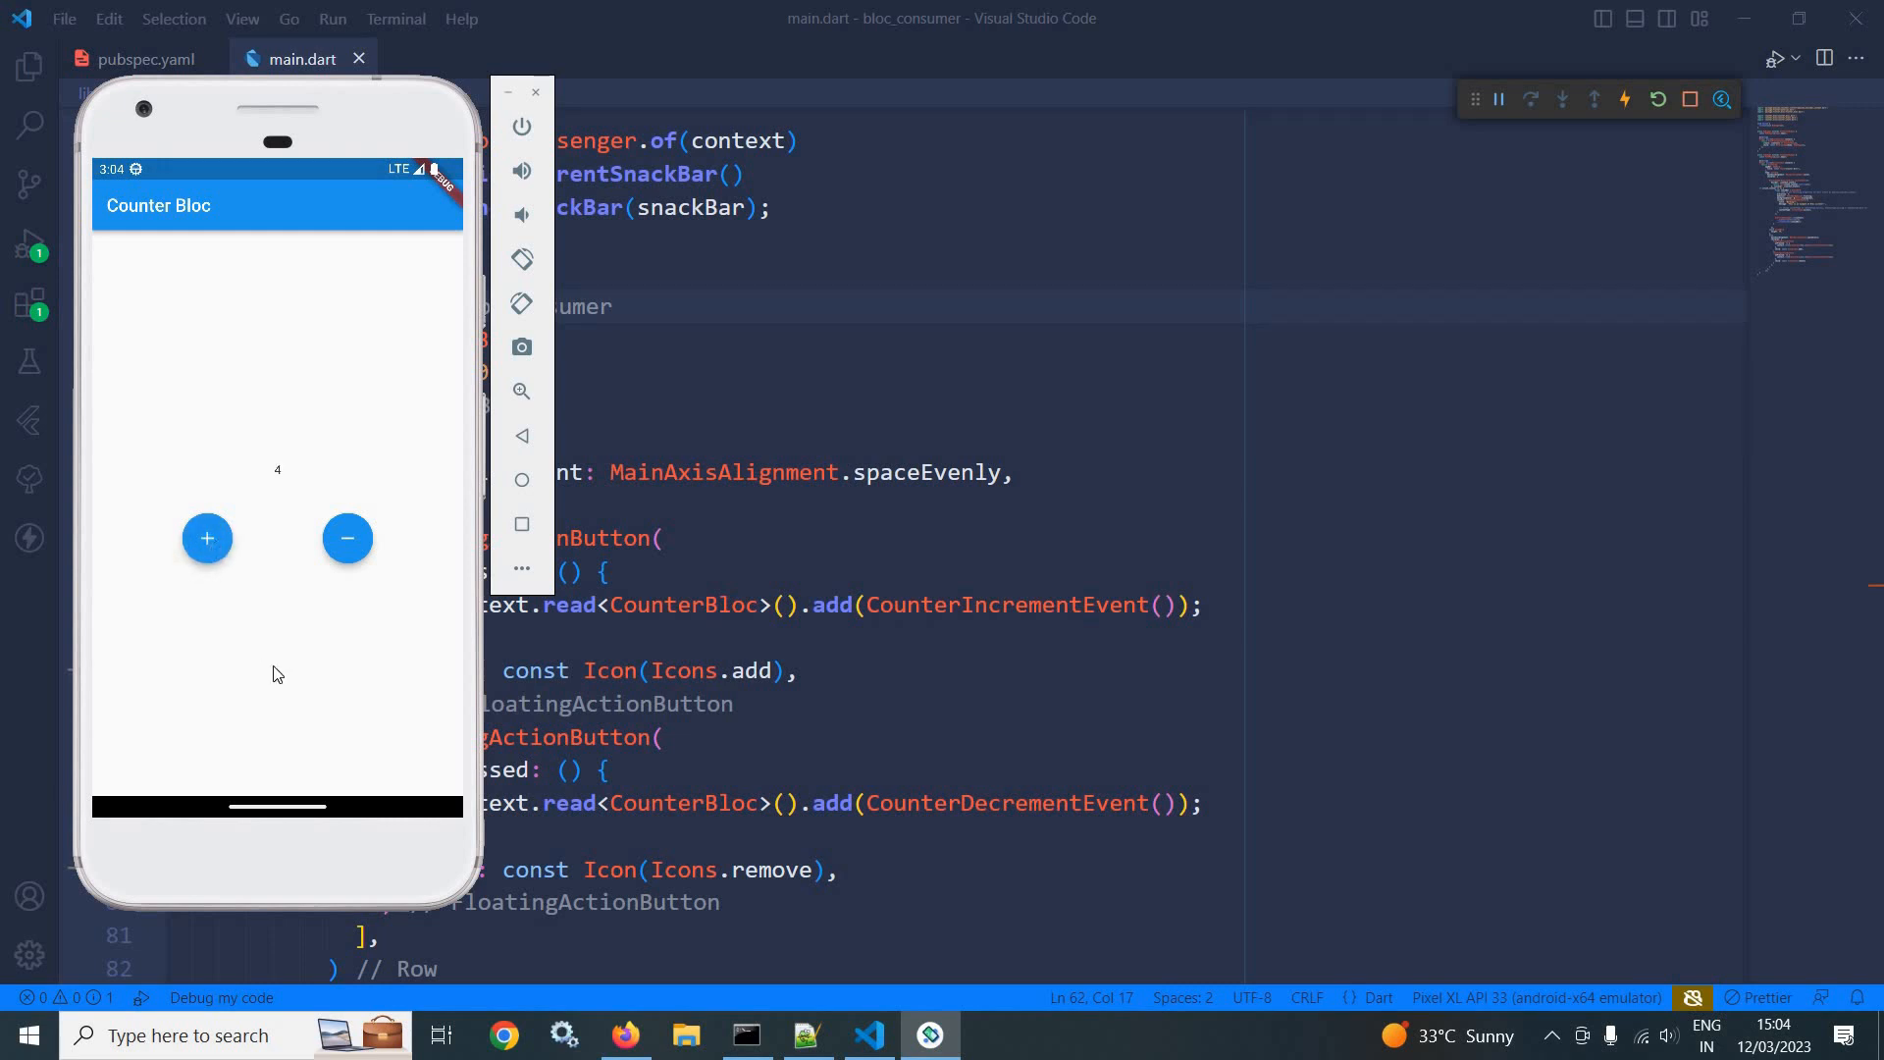
pyautogui.click(207, 539)
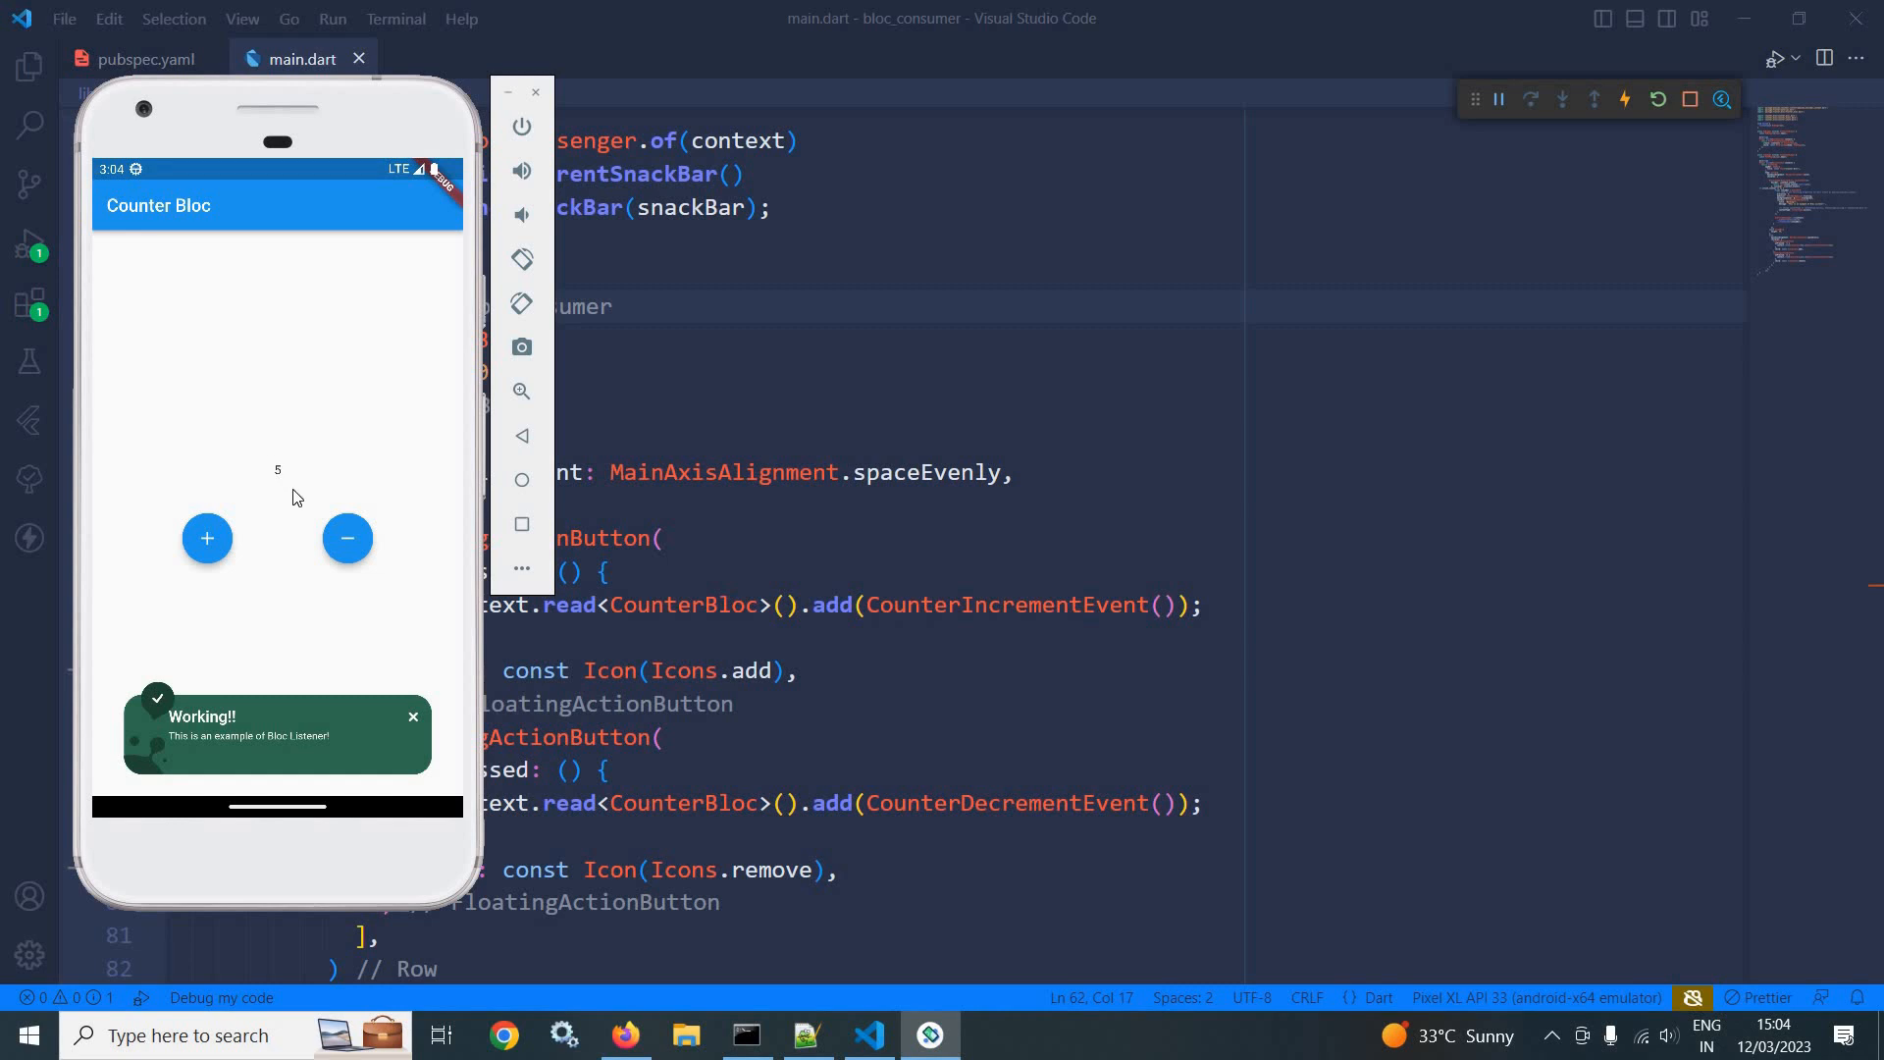
pyautogui.moveTo(384, 674)
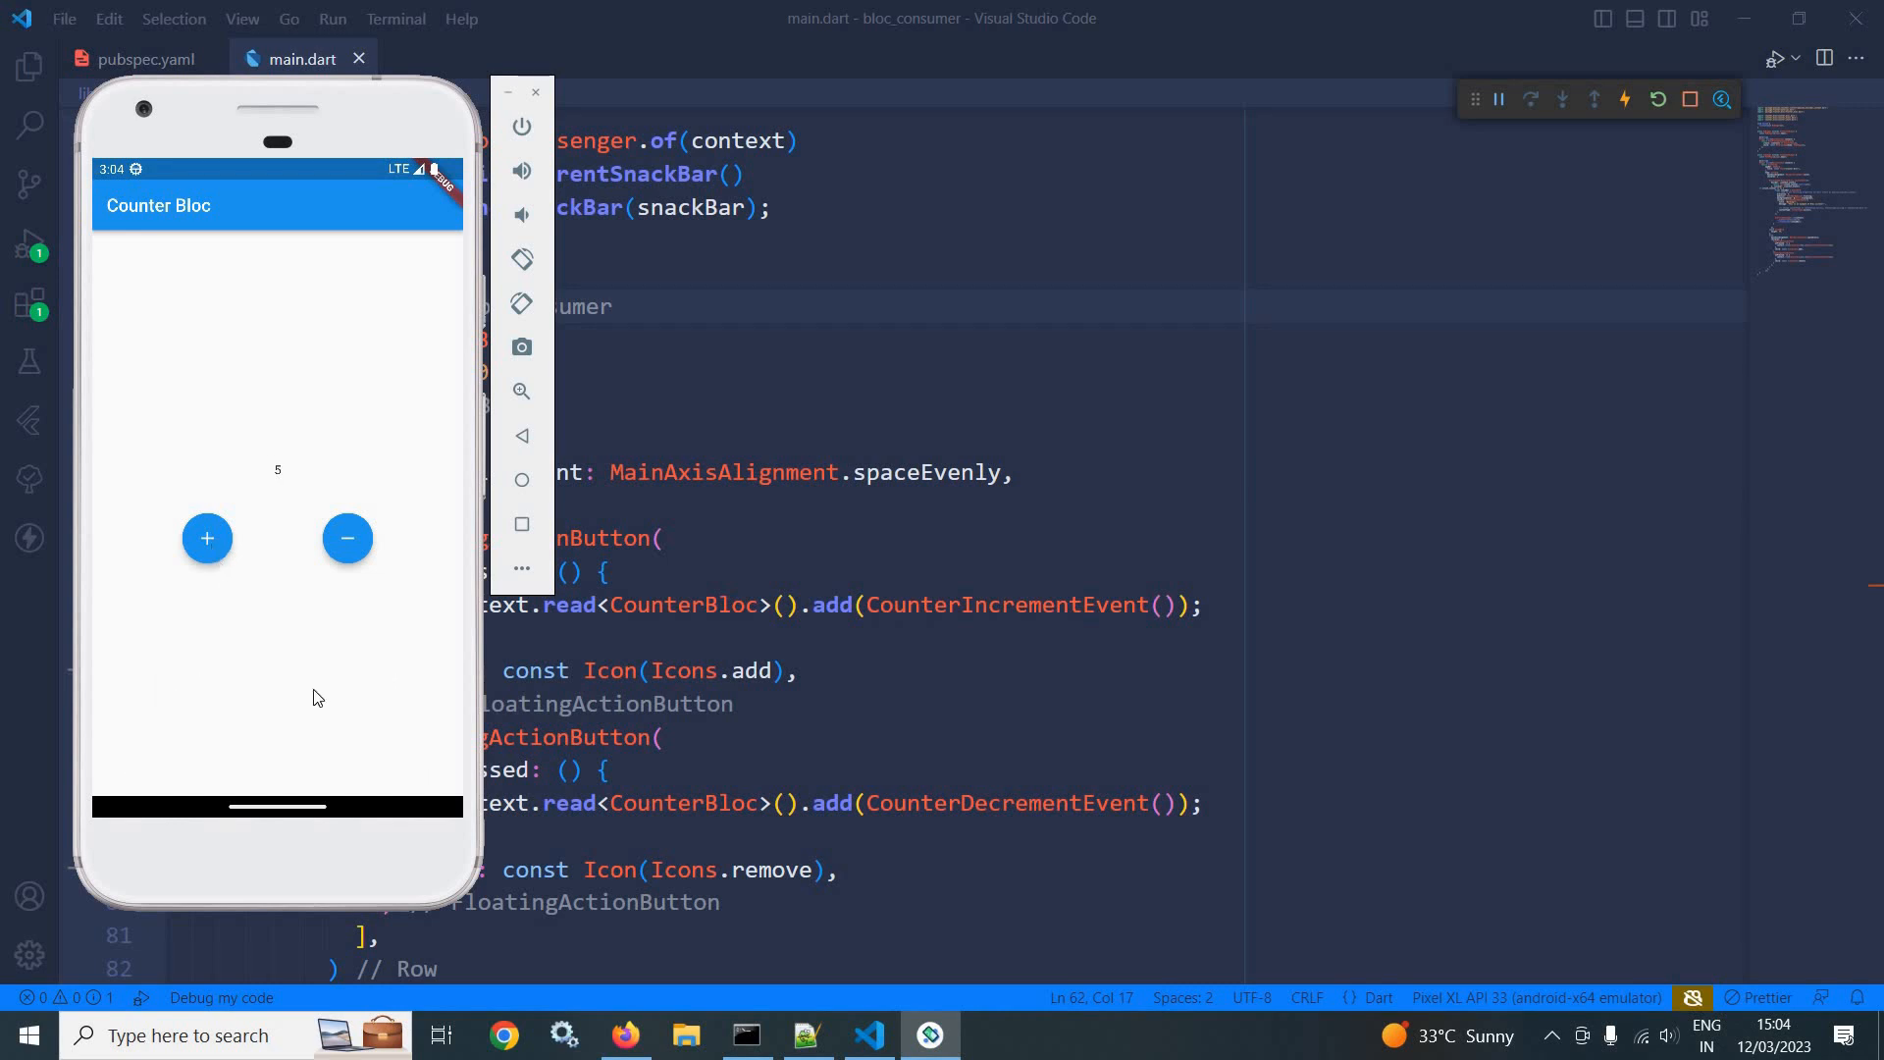
pyautogui.click(205, 537)
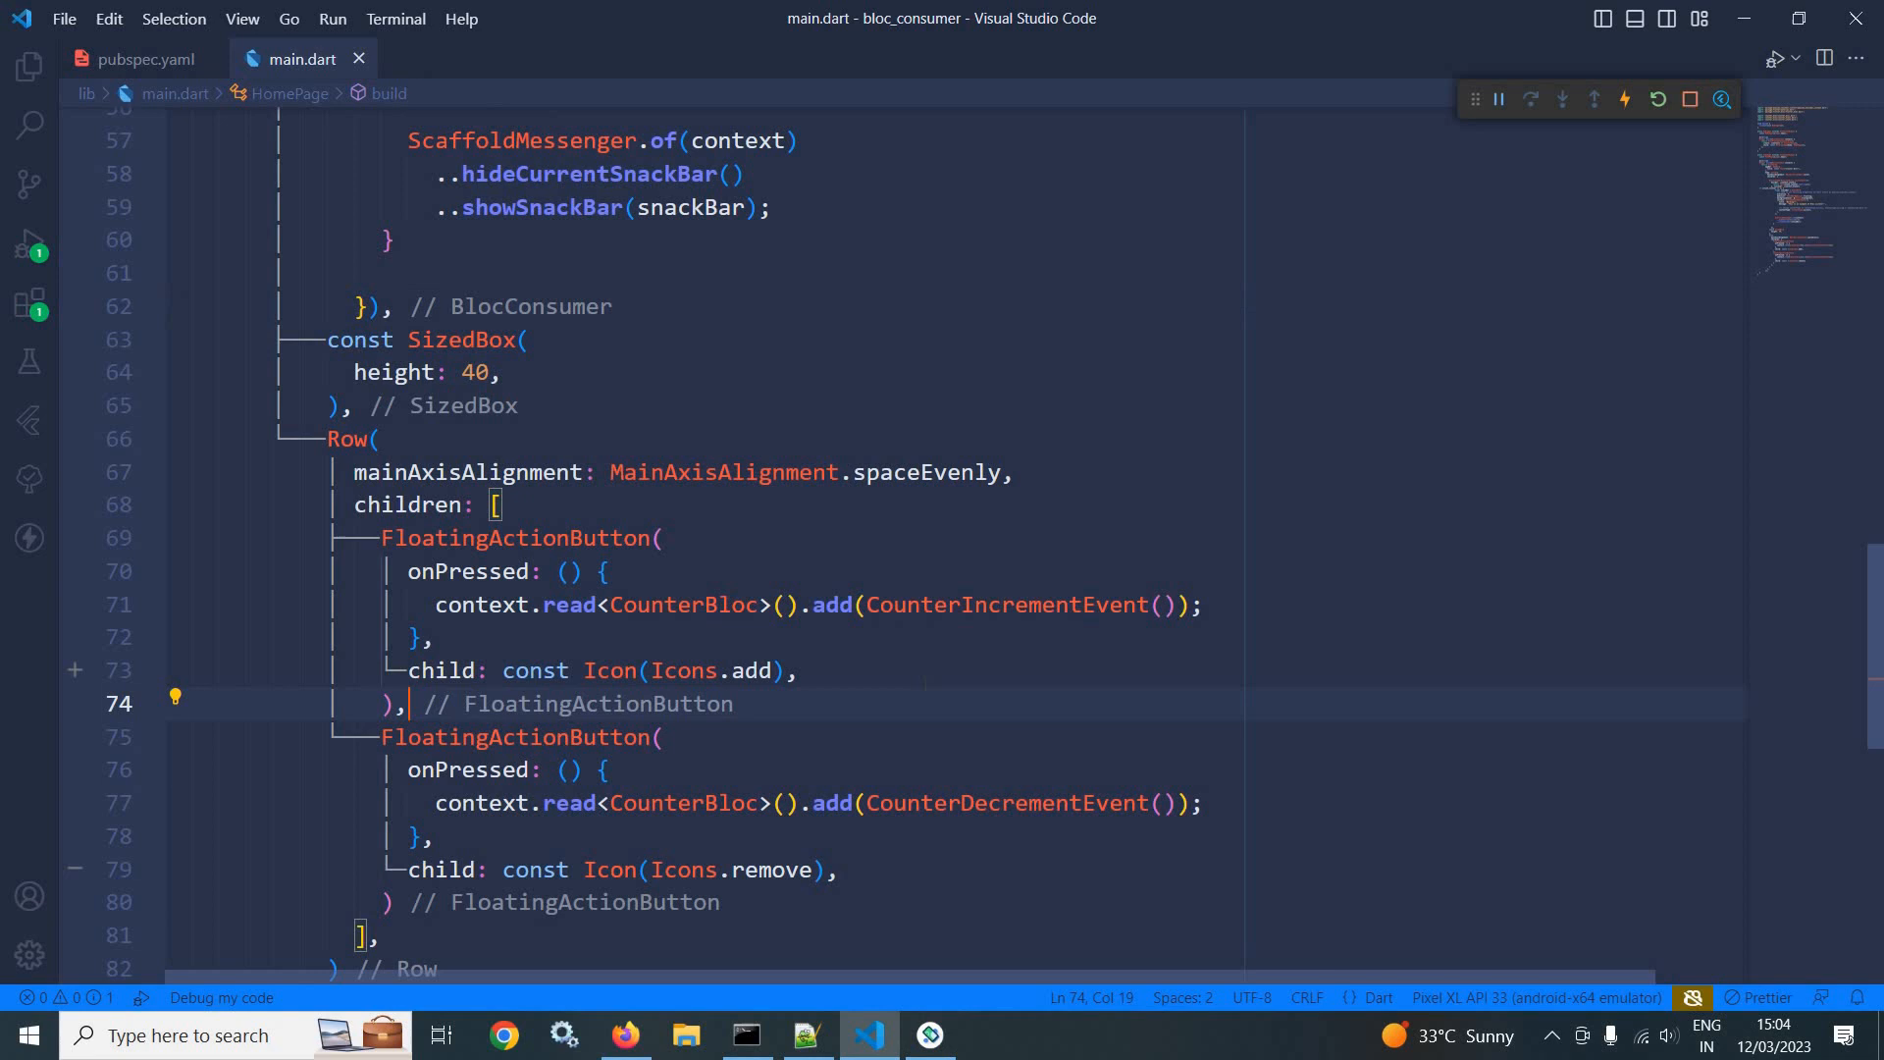
pyautogui.scroll(3)
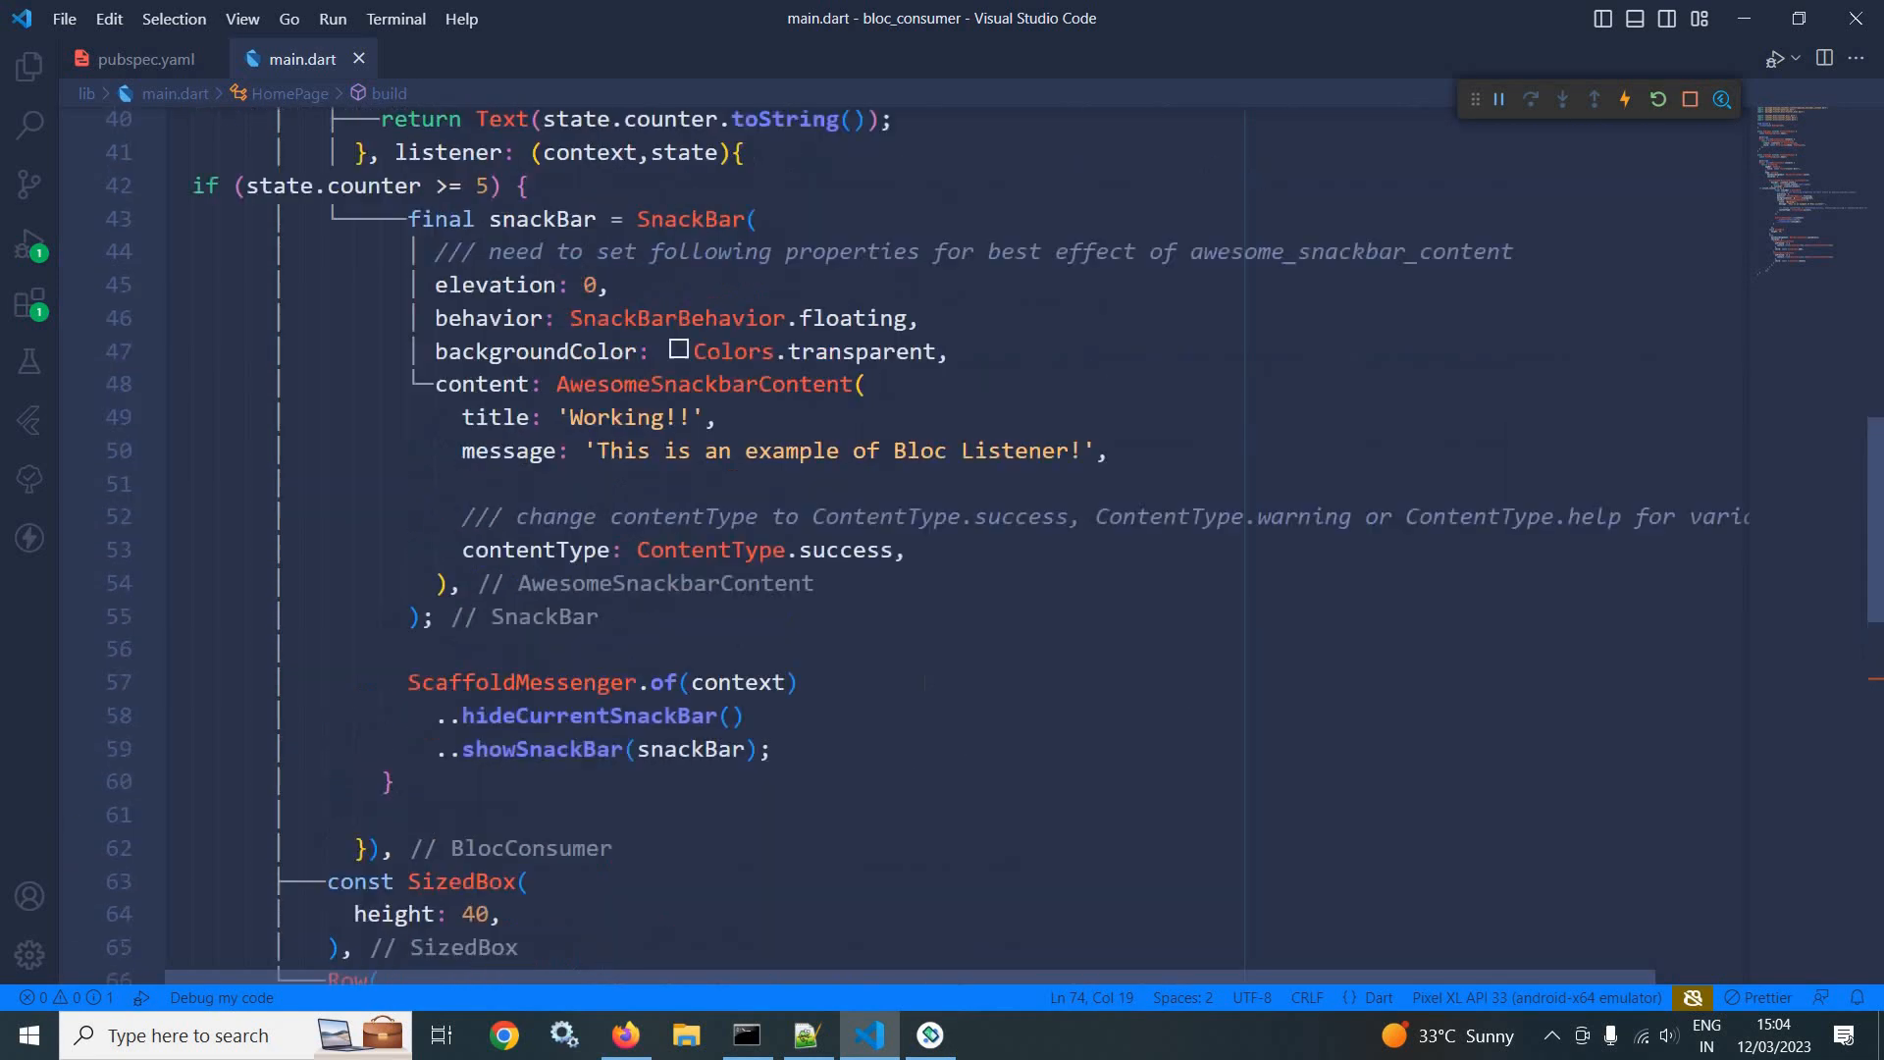
pyautogui.scroll(3)
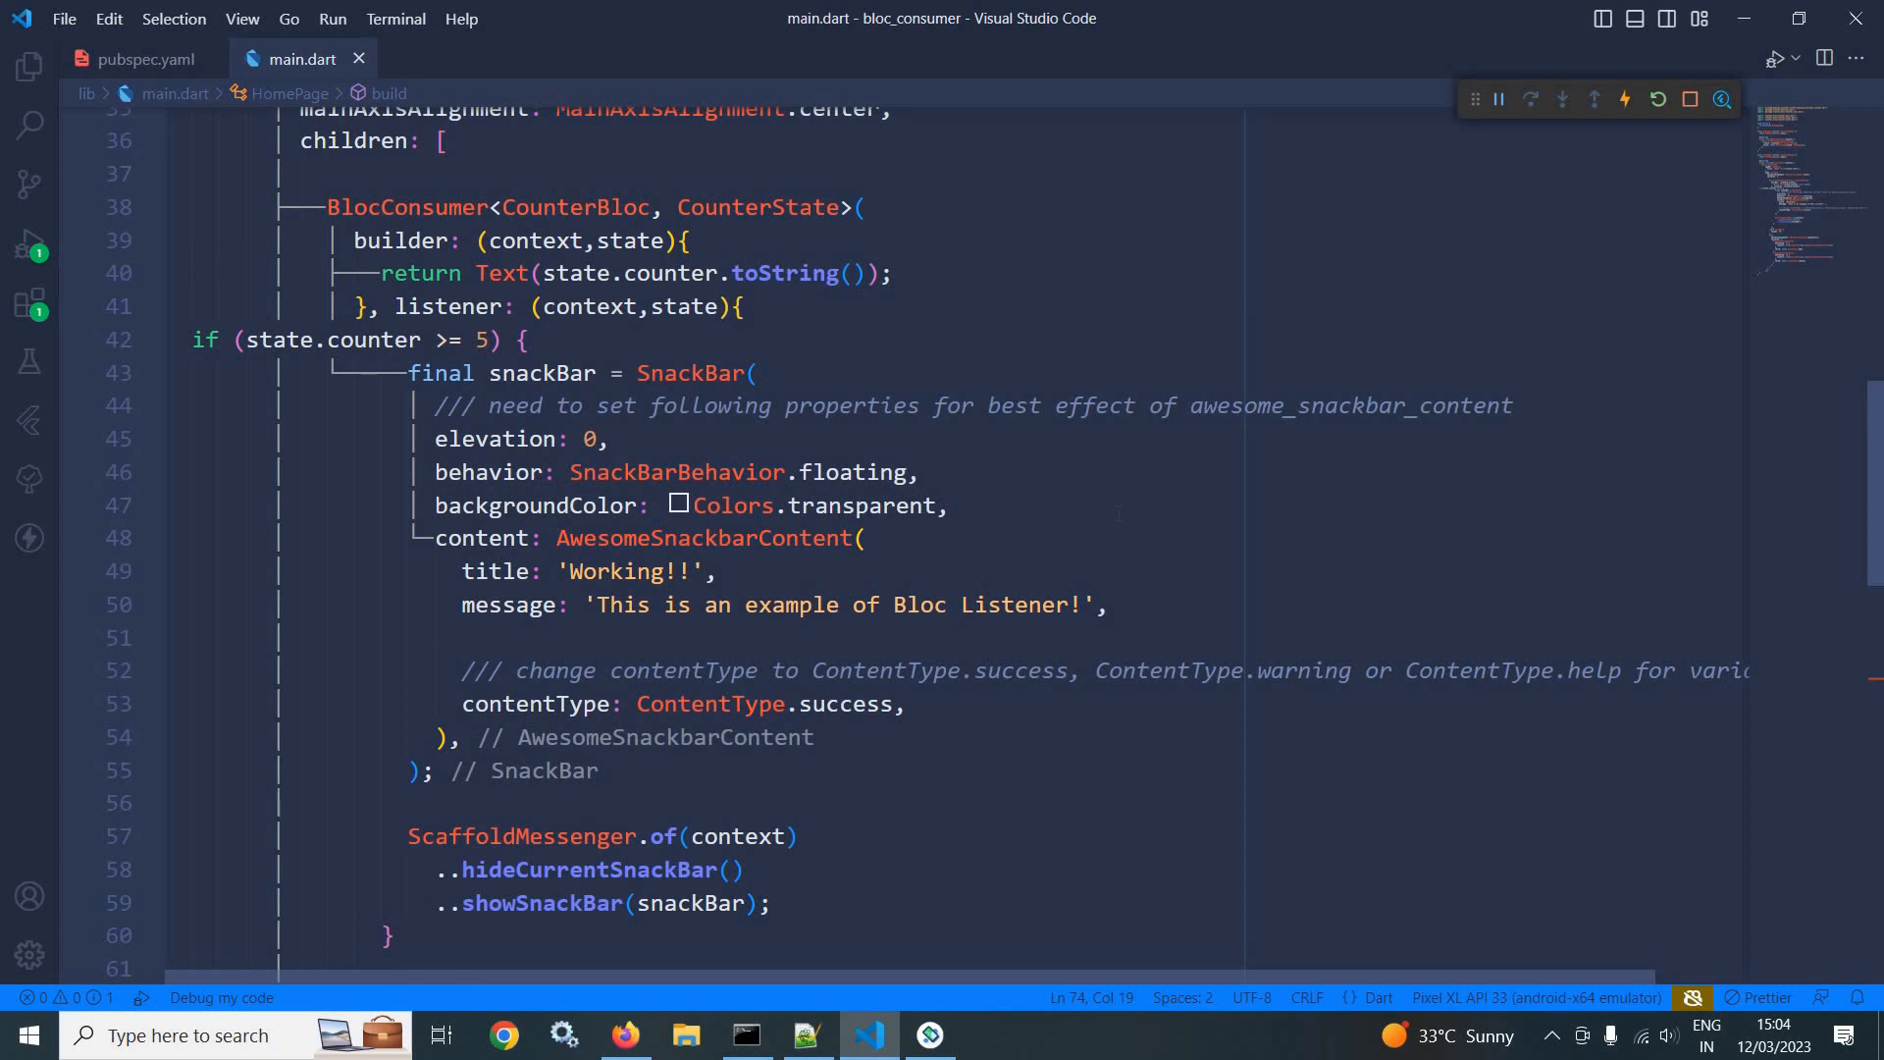
pyautogui.scroll(3)
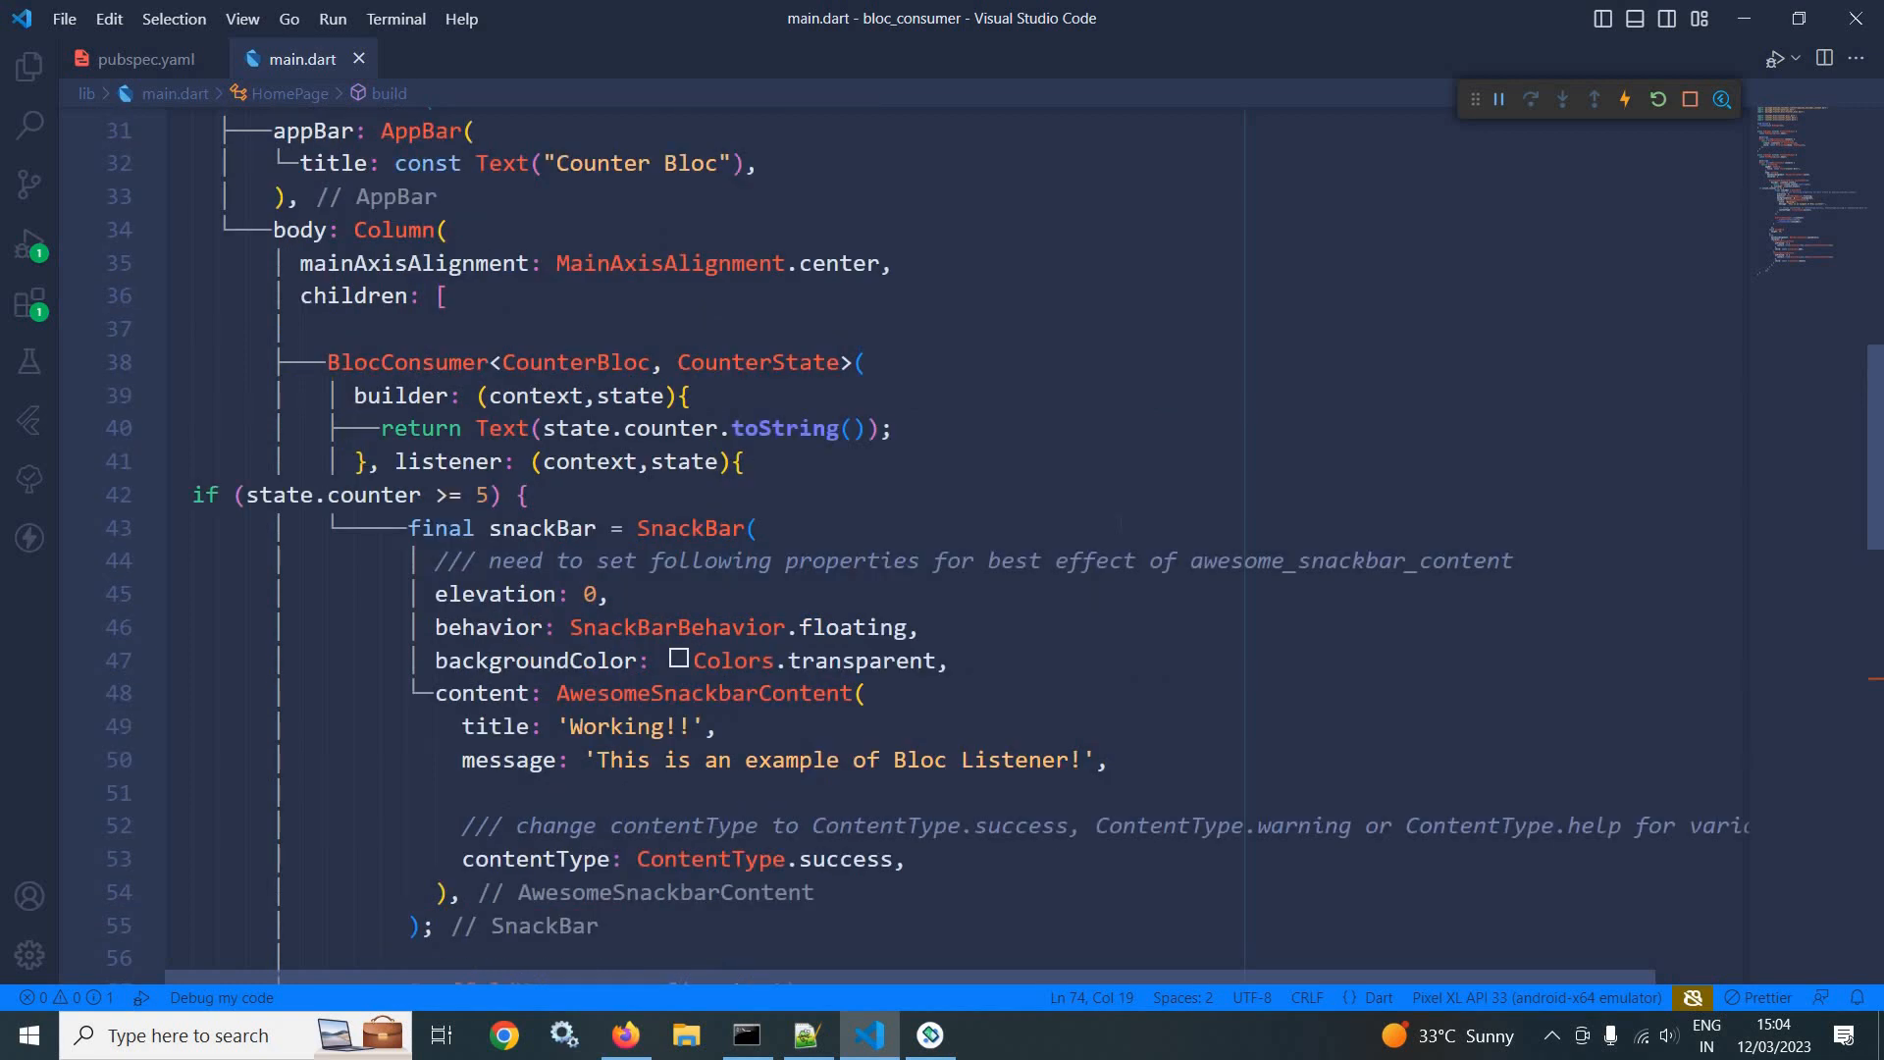